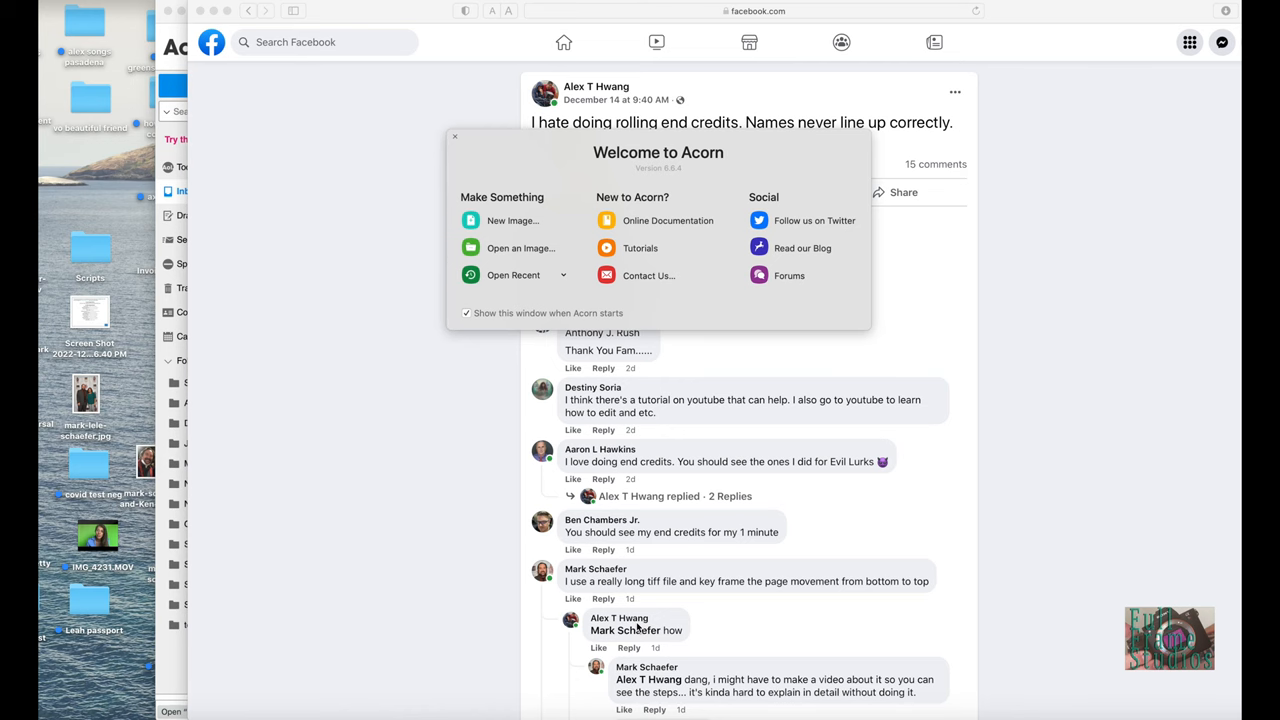
pyautogui.moveTo(476, 220)
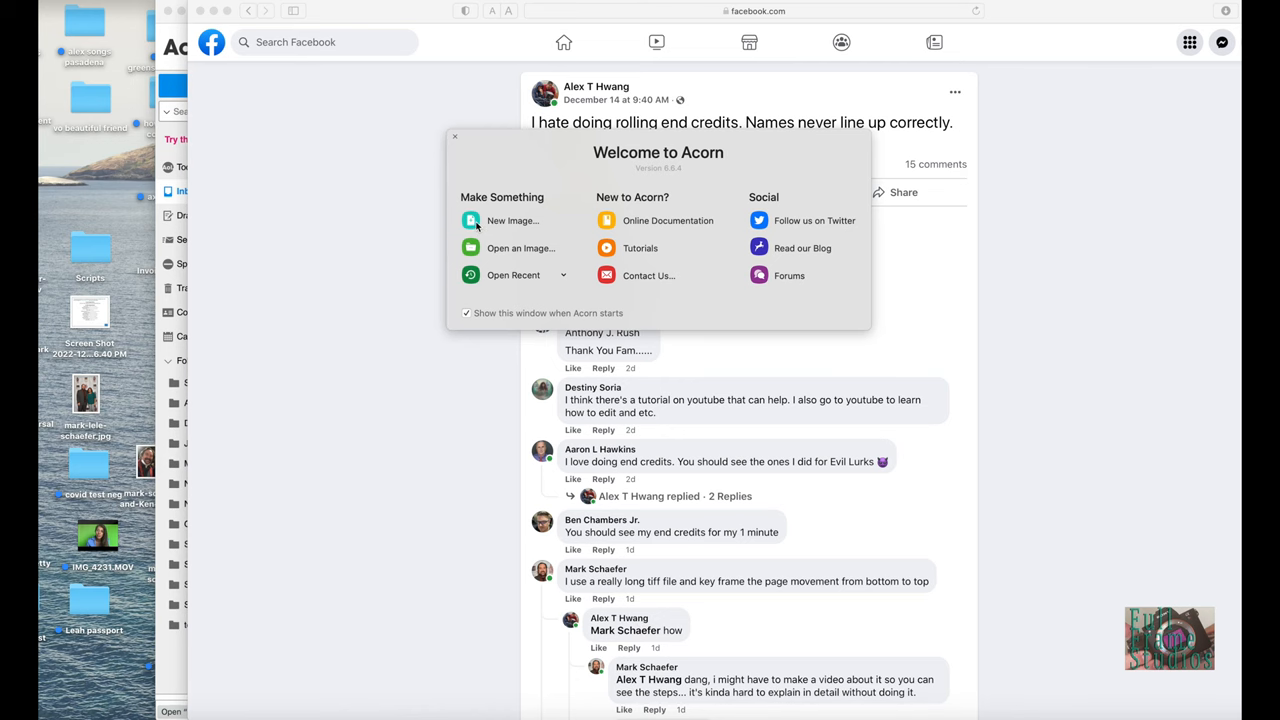
# Start a new image from Acorn's Welcome window
pyautogui.click(512, 220)
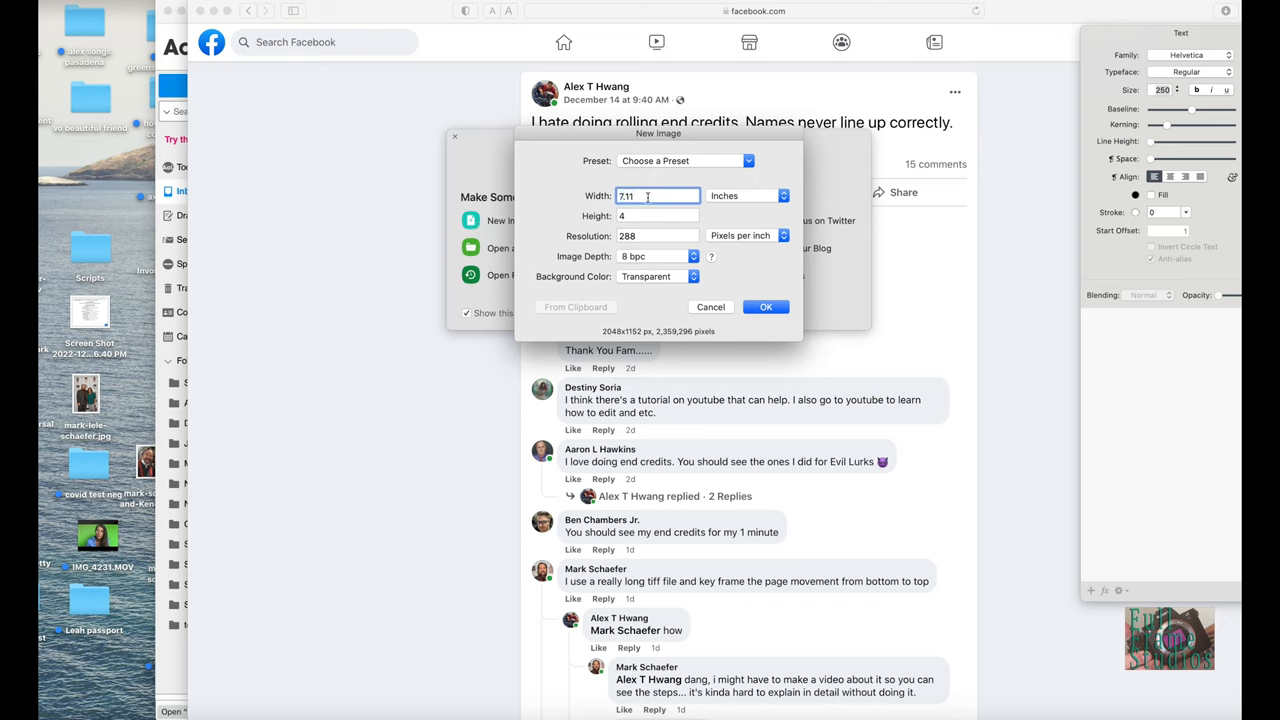
# Set the new image to 16 inches wide by 80 inches tall
pyautogui.tripleClick(640, 196)
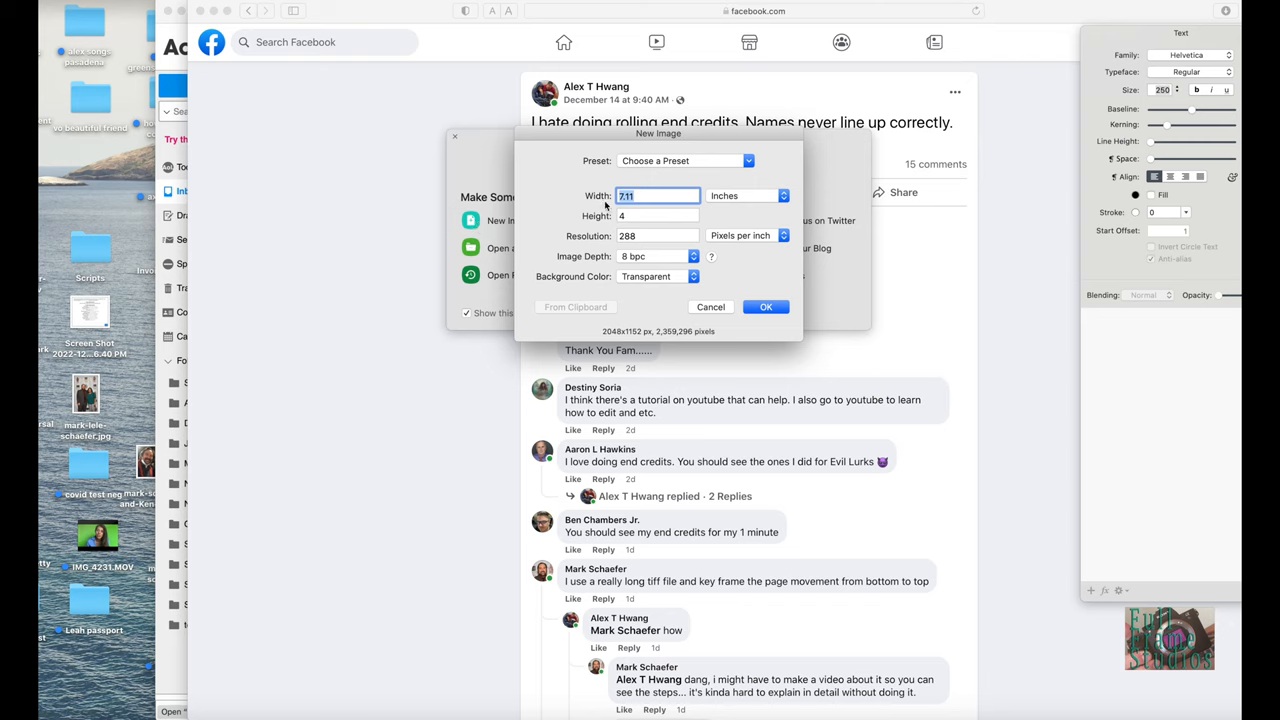
pyautogui.write('16')
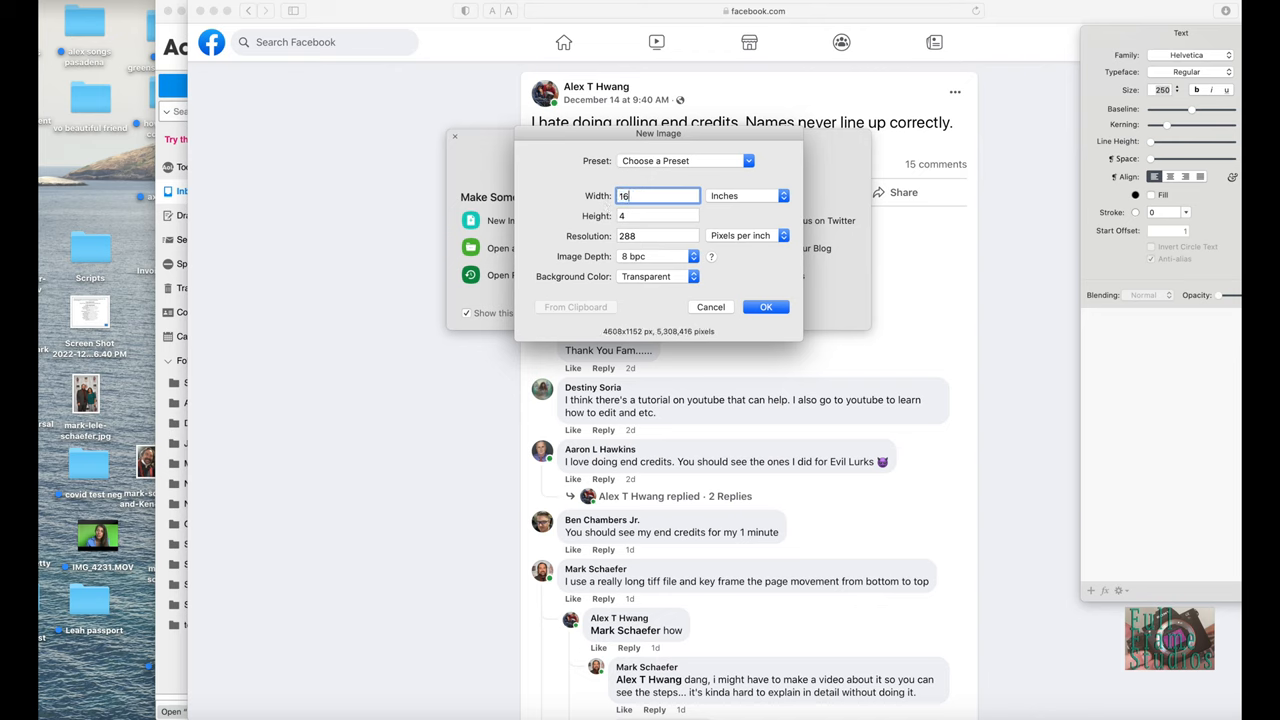
pyautogui.click(656, 216)
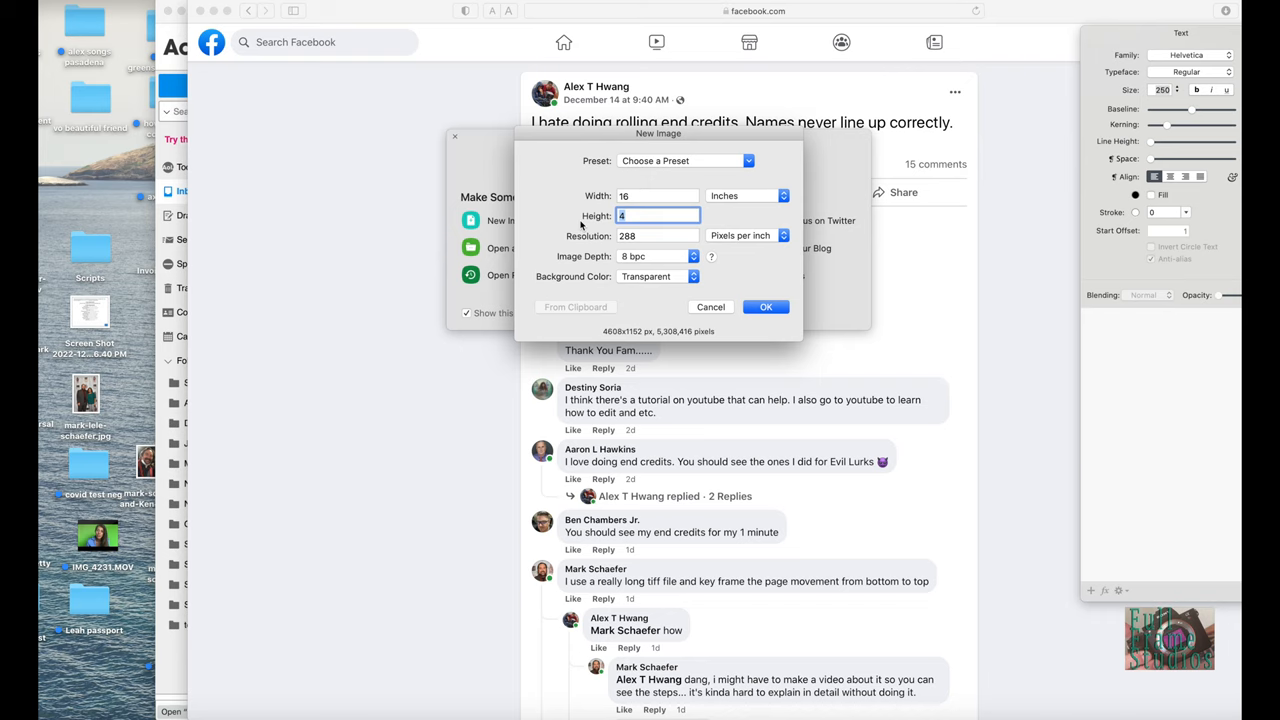
pyautogui.write('0')
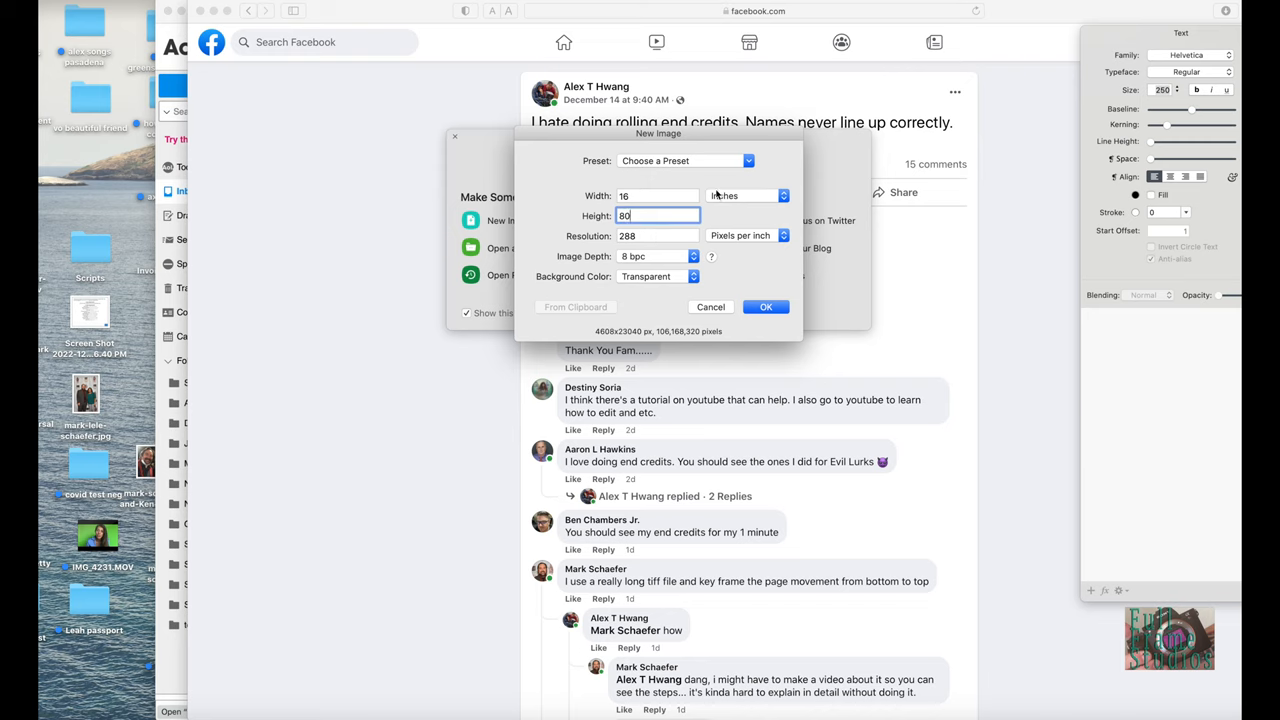
# Create the image, confirming the big-image warning with Make Image
pyautogui.click(766, 308)
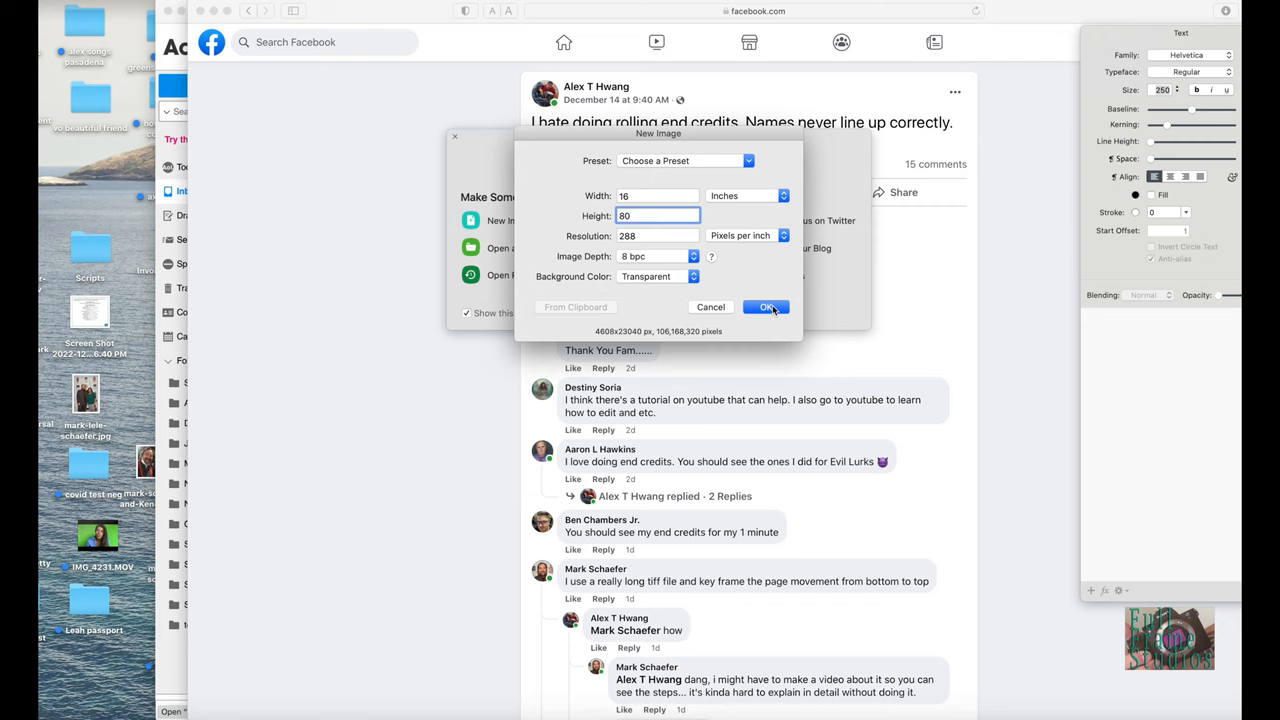
pyautogui.click(766, 308)
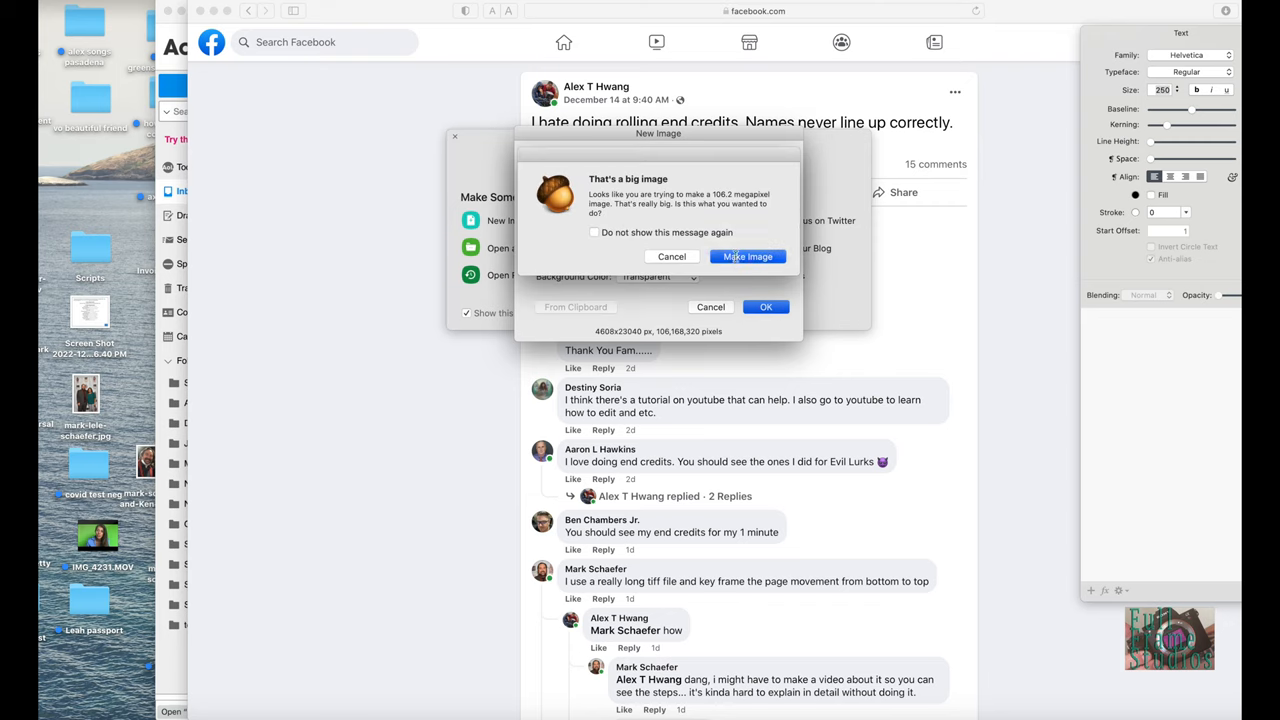
pyautogui.click(748, 256)
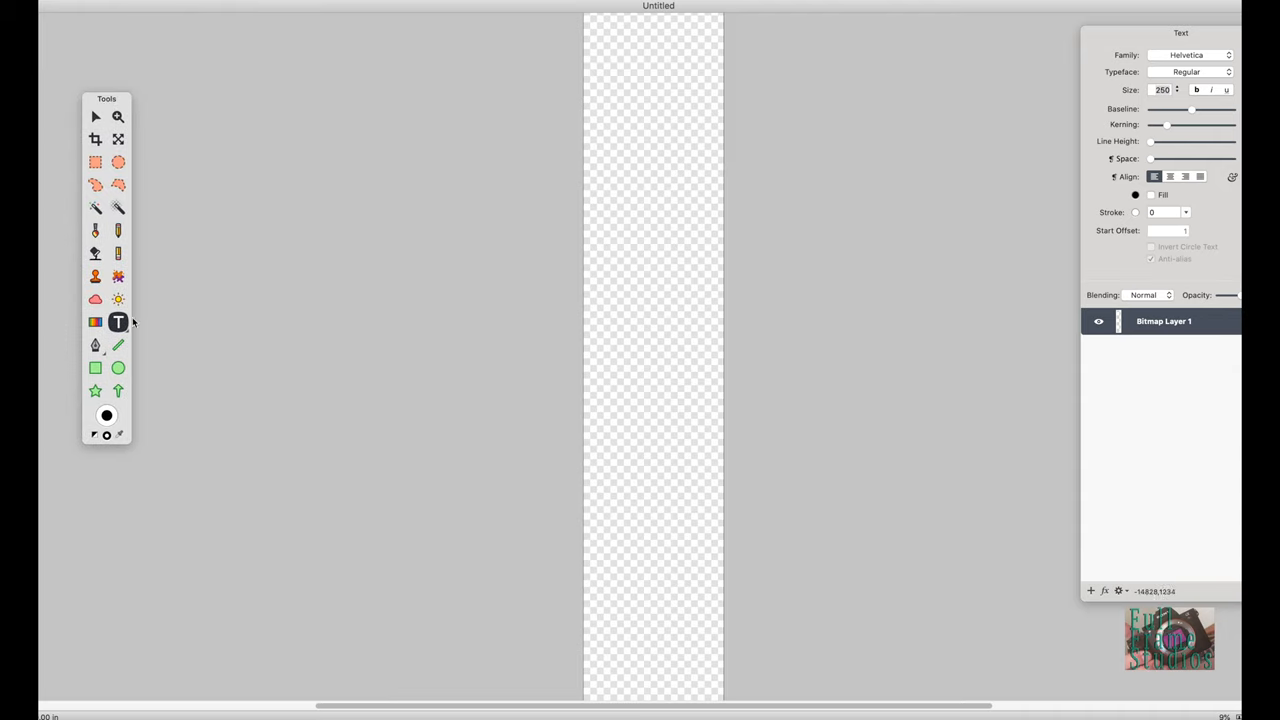
pyautogui.moveTo(868, 106)
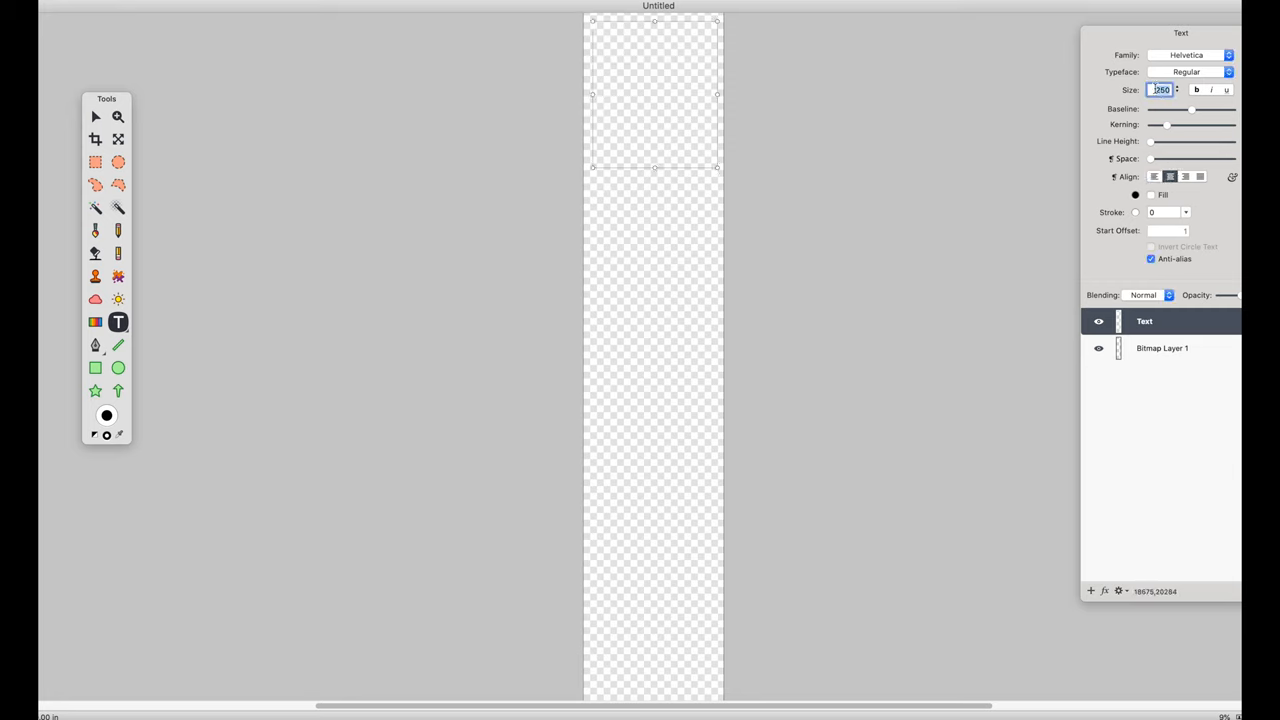
# Set the text layer's size to 50 in the Text palette
pyautogui.write('50')
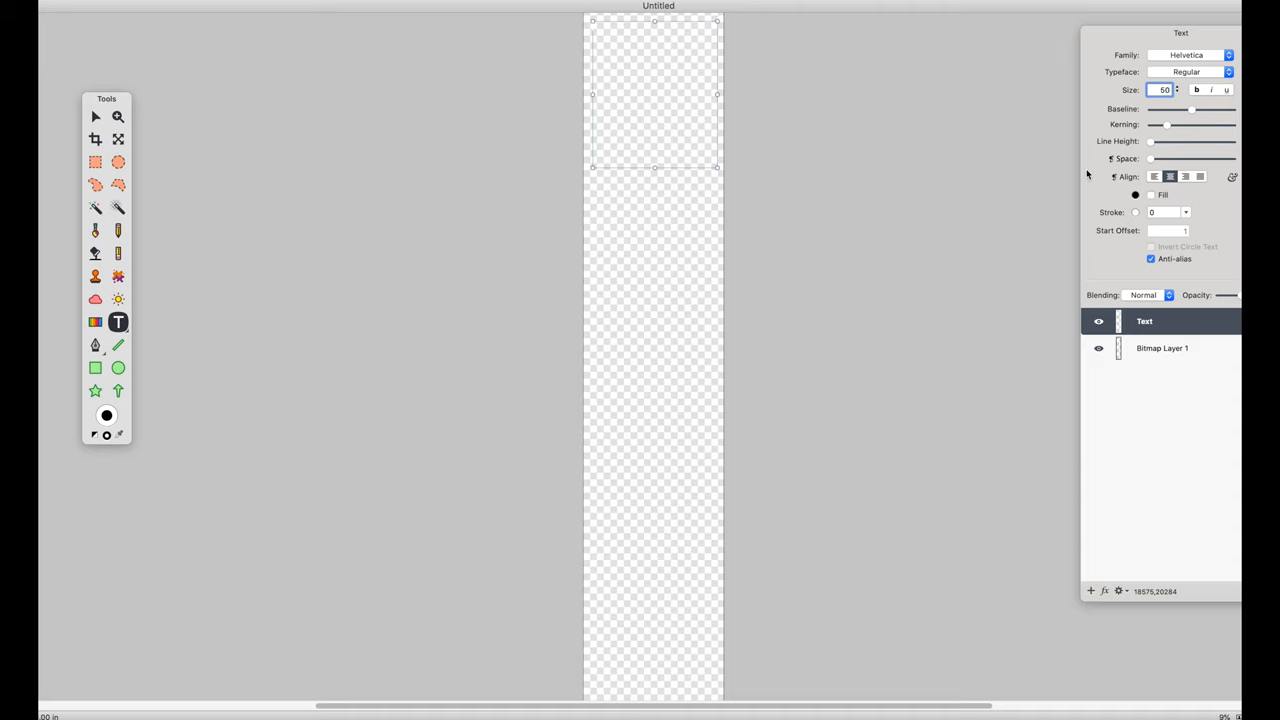
pyautogui.click(1154, 176)
pyautogui.write('Credits')
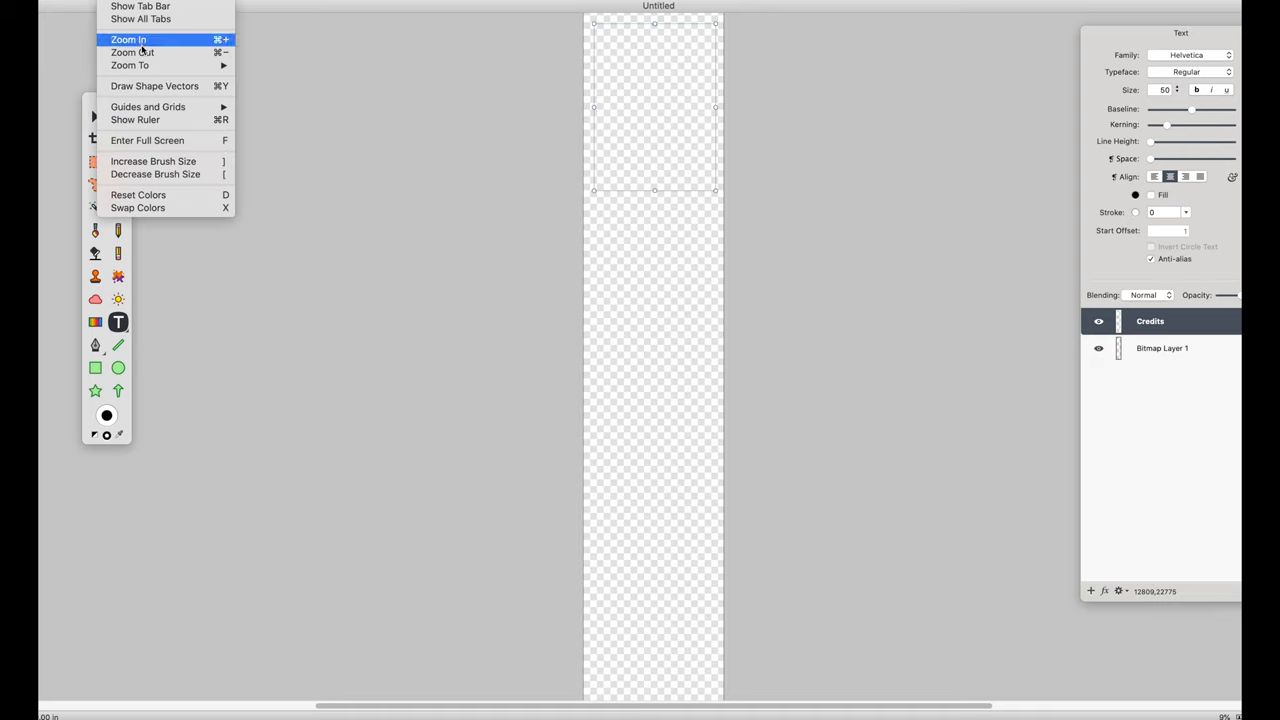
pyautogui.moveTo(130, 64)
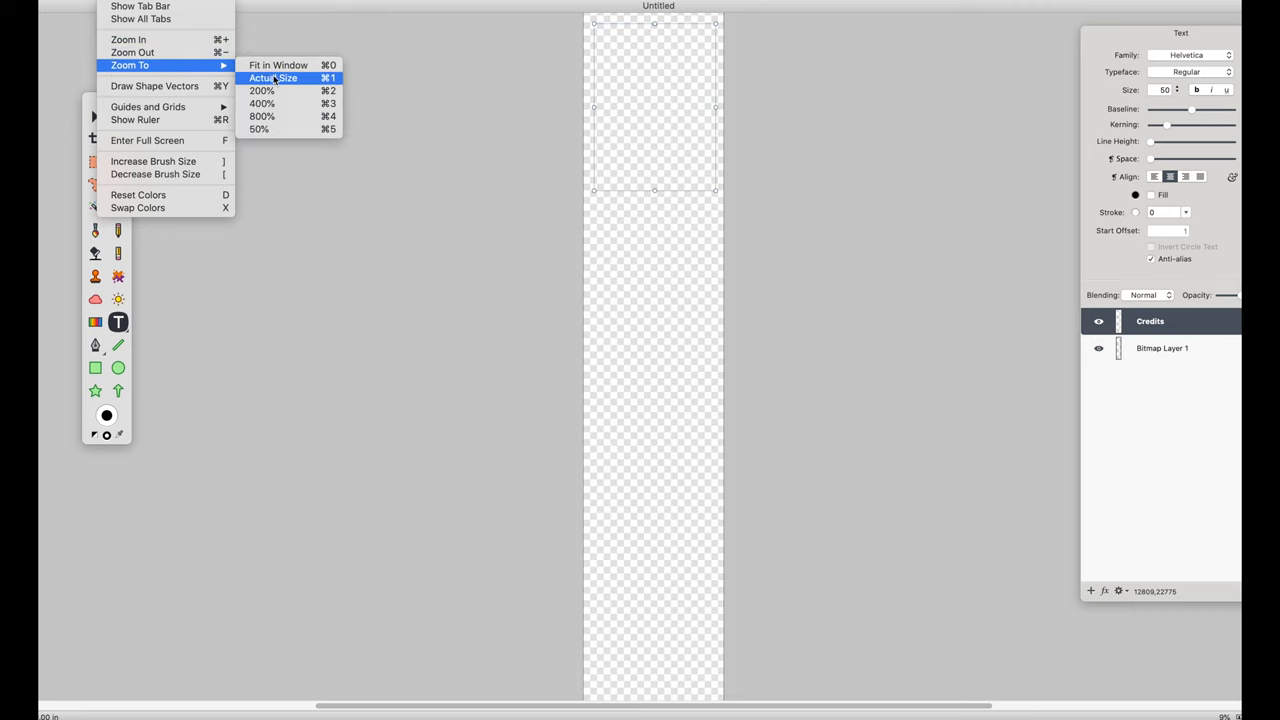
# Zoom the canvas to Actual Size via View > Zoom To
pyautogui.click(272, 78)
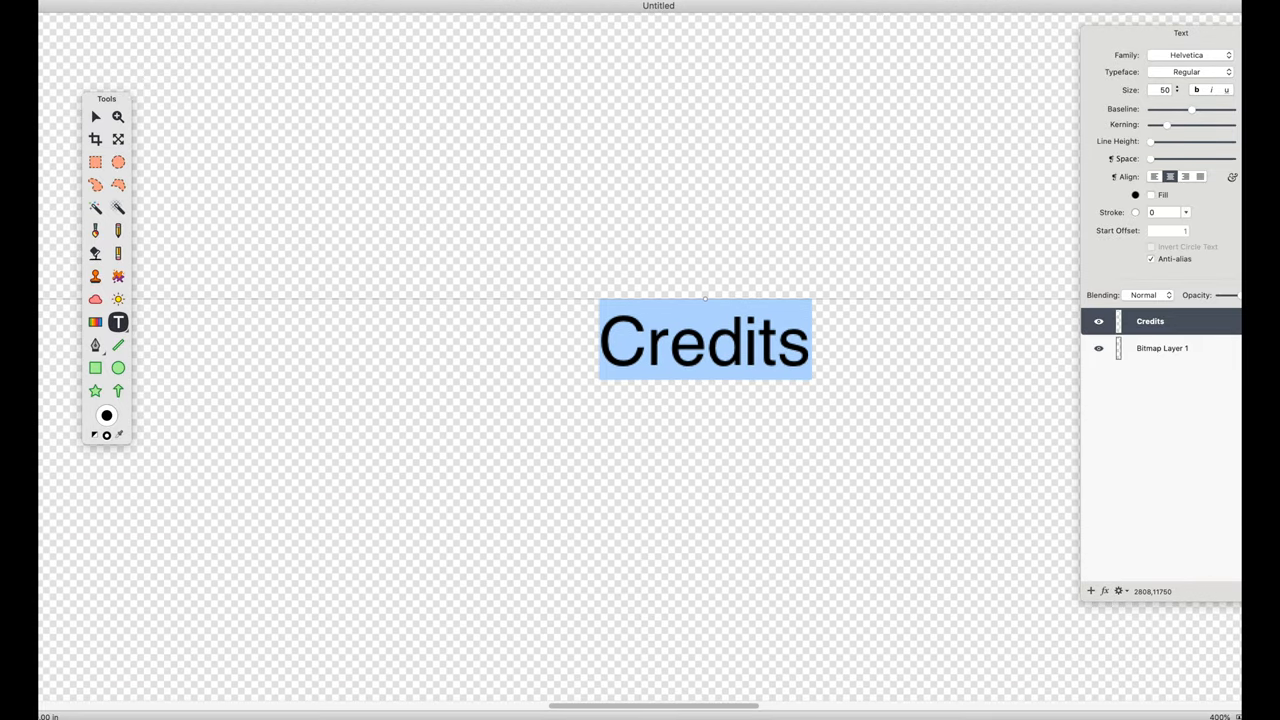
# Add 'Tom as Jerry' and 'Jerry as Tom' lines on new lines below the Credits heading
pyautogui.click(898, 344)
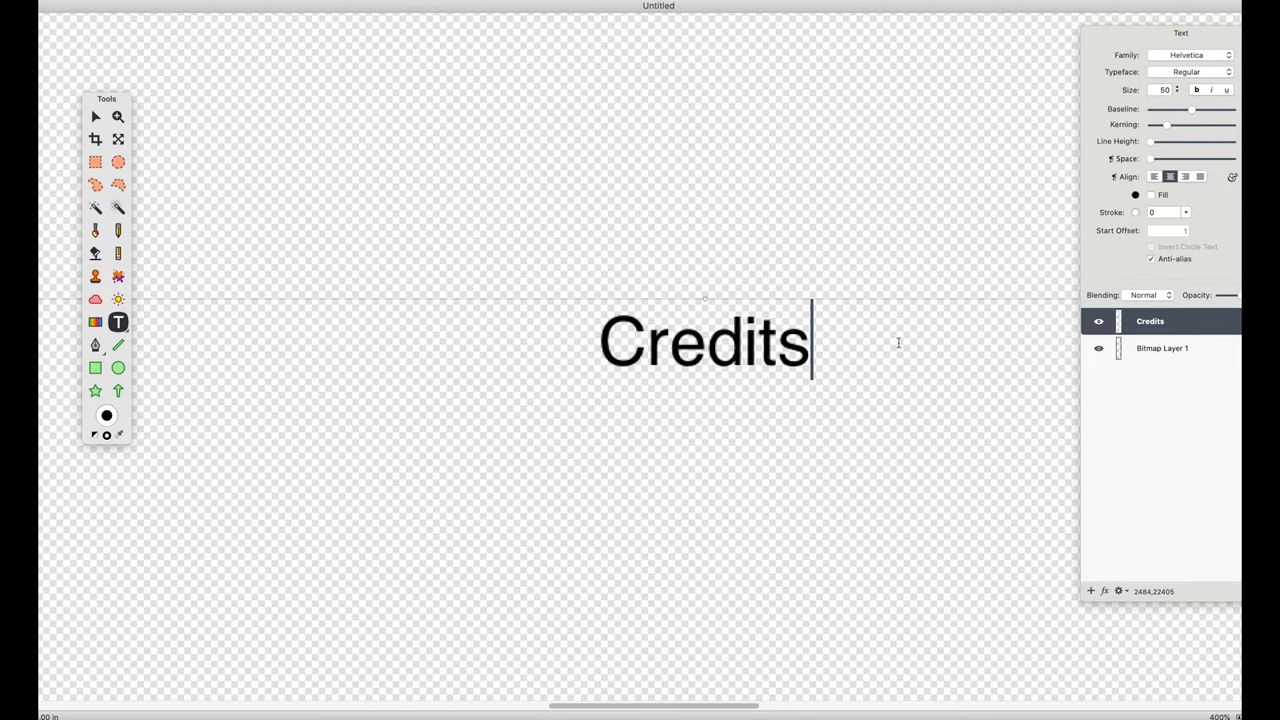
pyautogui.press('Return')
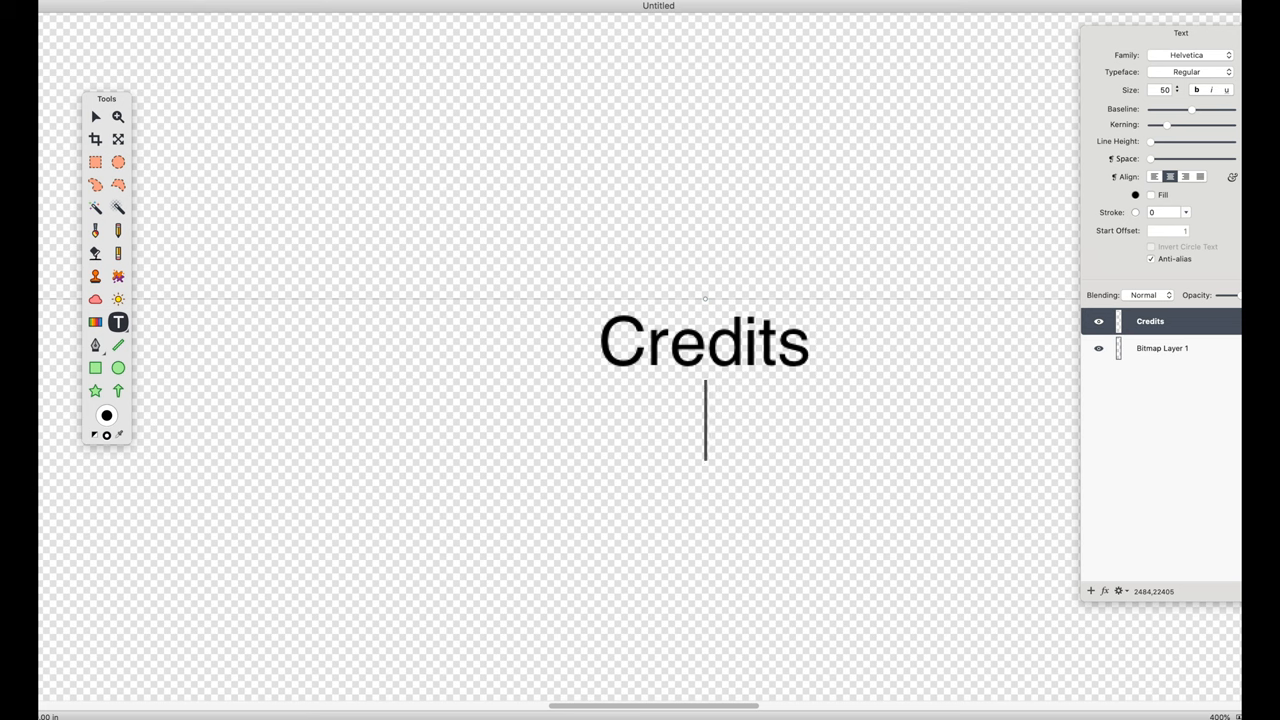
pyautogui.write('To')
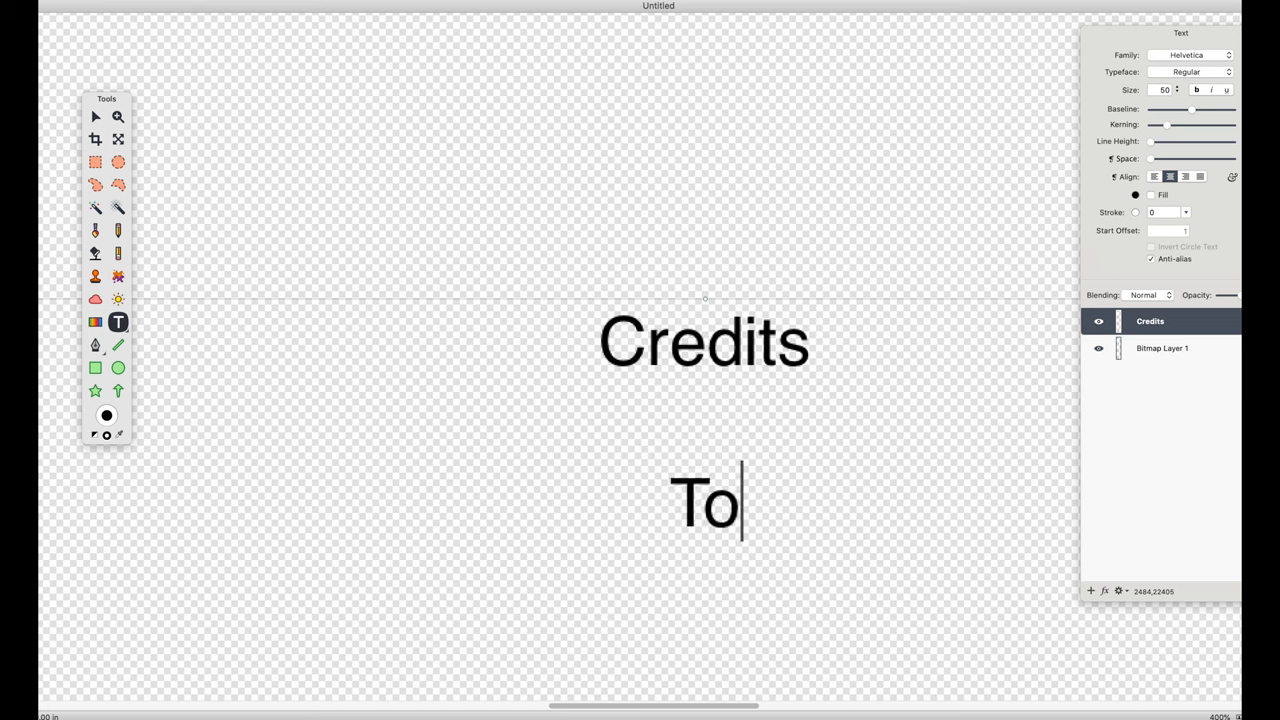
pyautogui.write('m as')
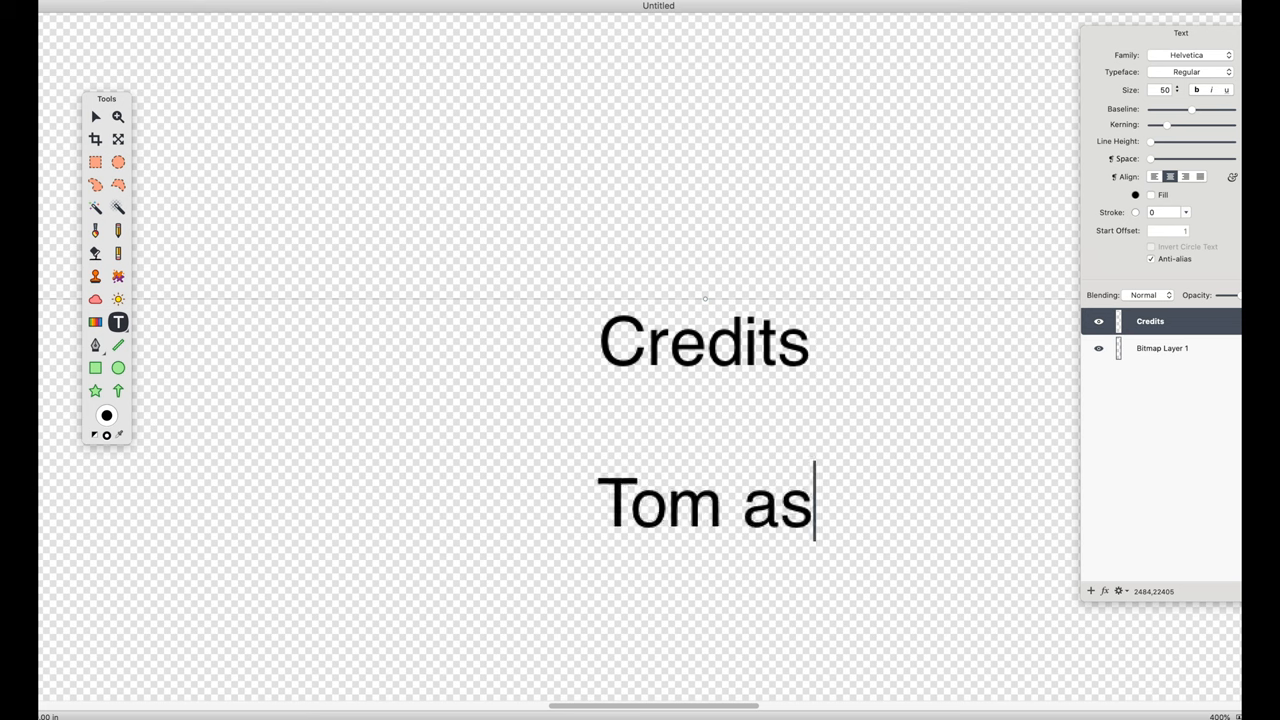
pyautogui.write('Jer')
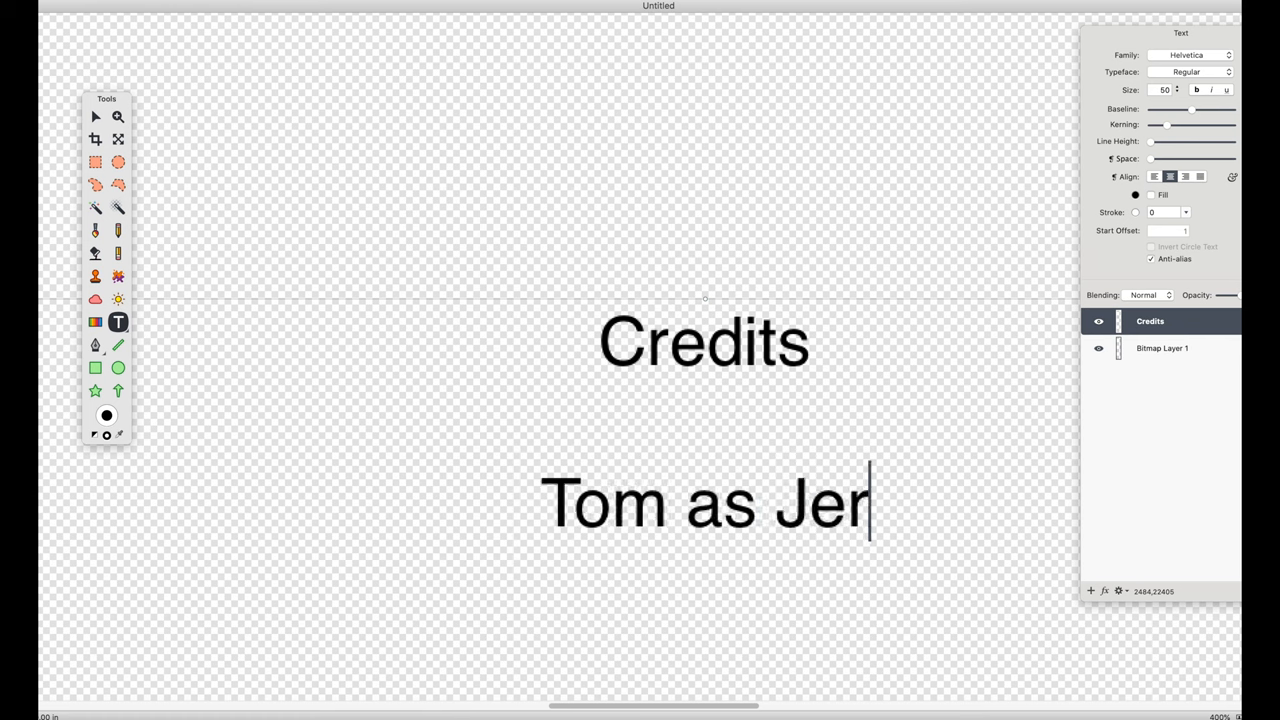
pyautogui.write('ry')
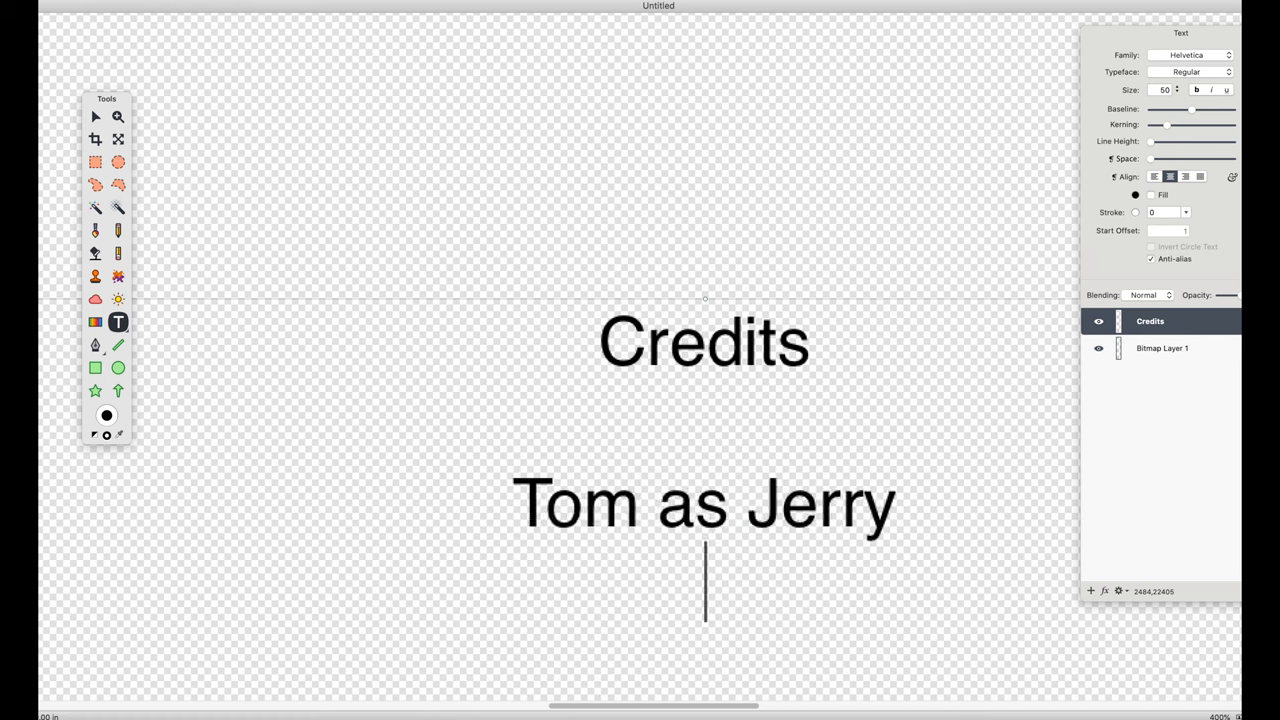
pyautogui.write('Jerry as')
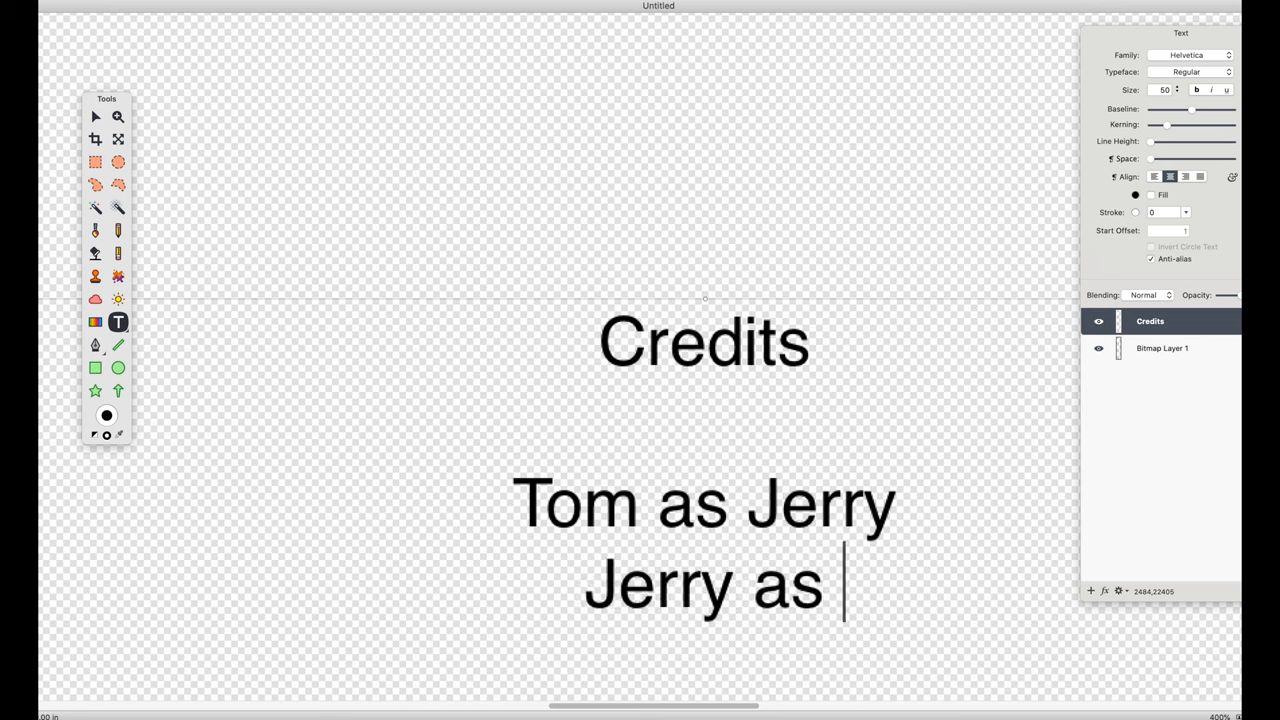
pyautogui.write('Tom')
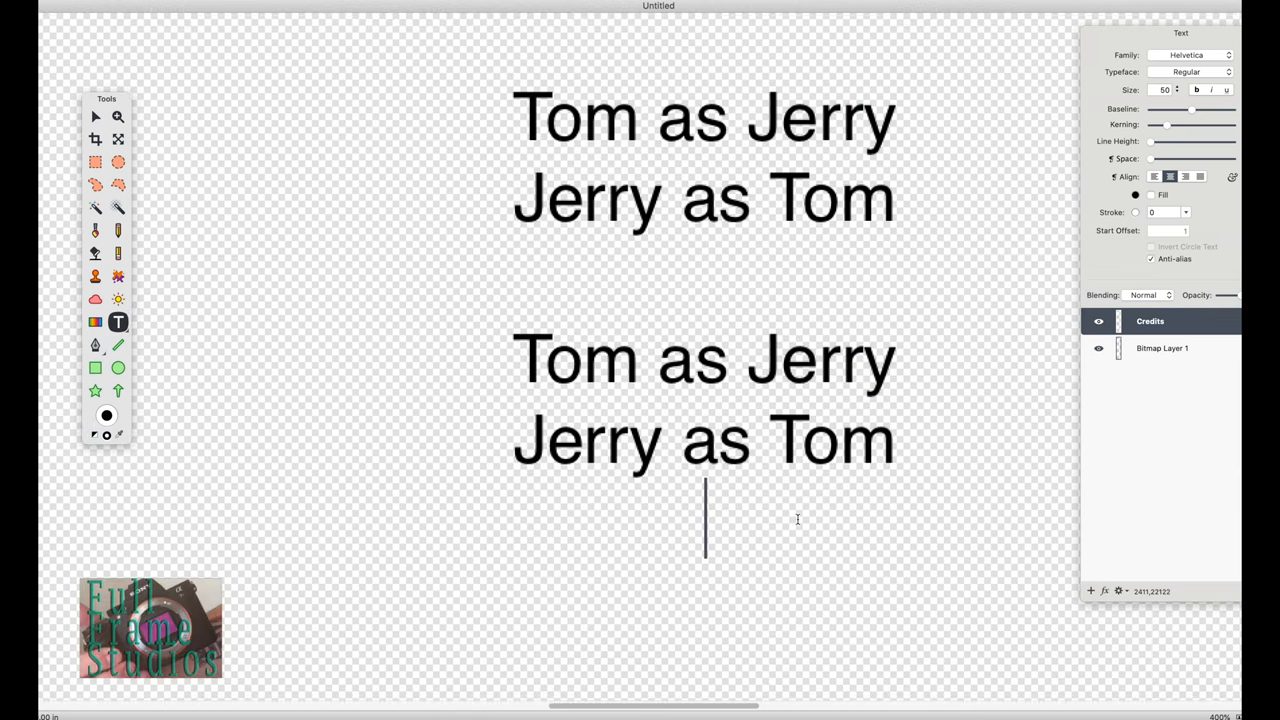
pyautogui.scroll(-3)
pyautogui.write('v')
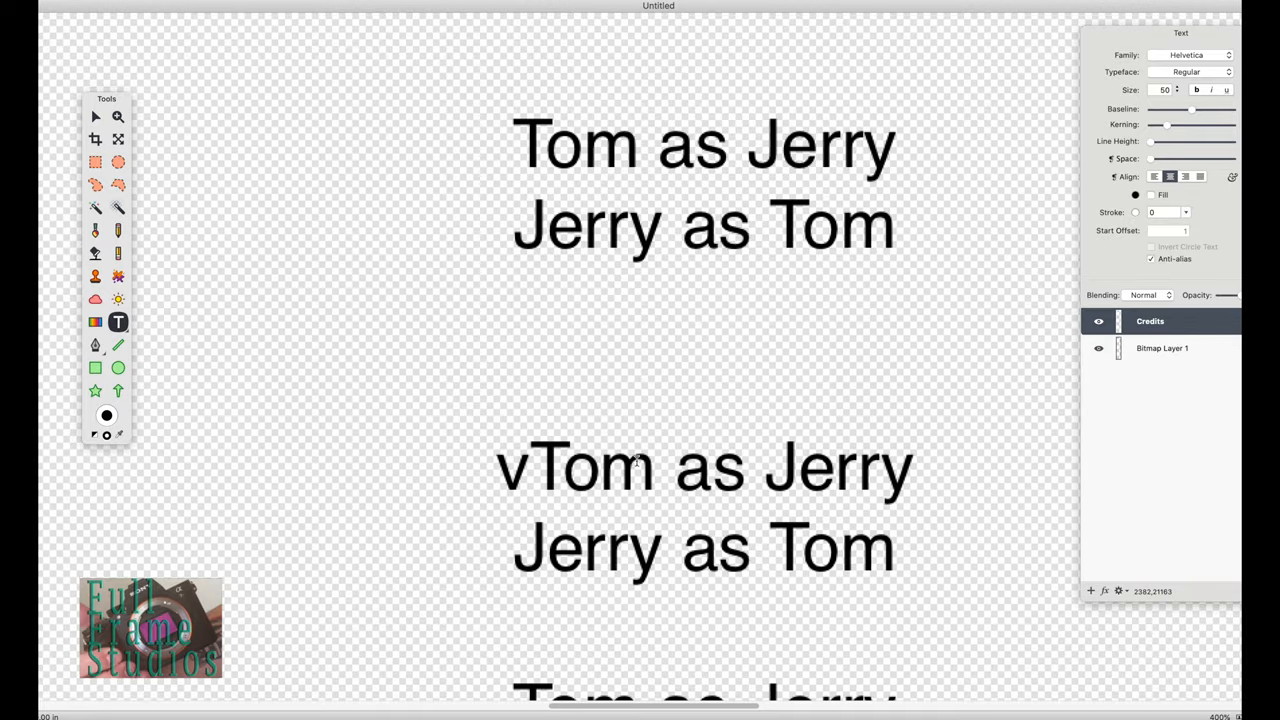
pyautogui.moveTo(700, 404)
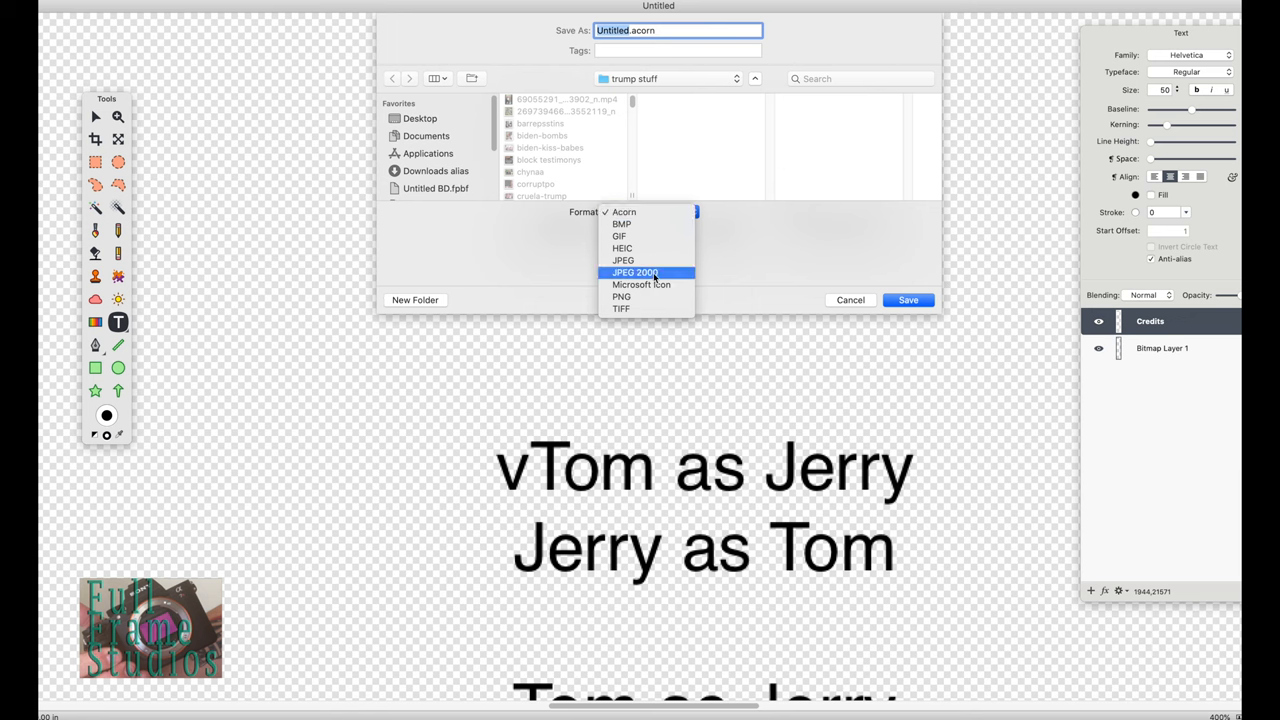
pyautogui.moveTo(636, 260)
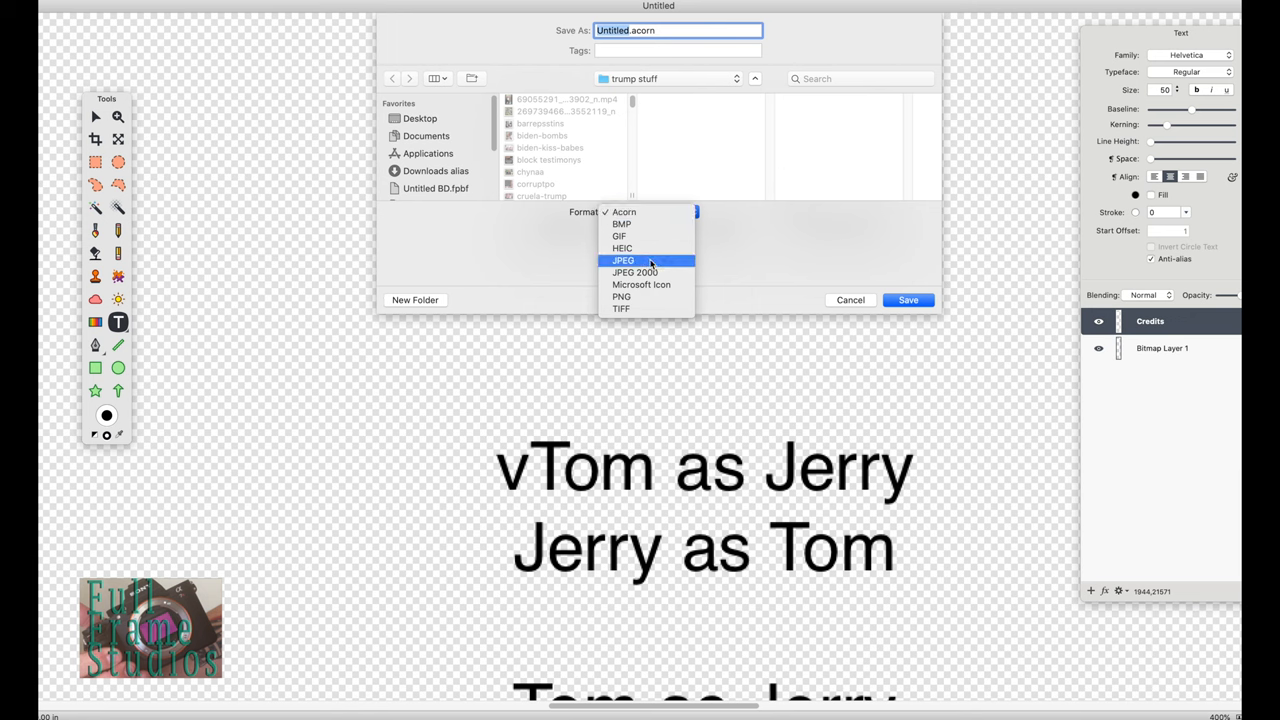
pyautogui.moveTo(640, 262)
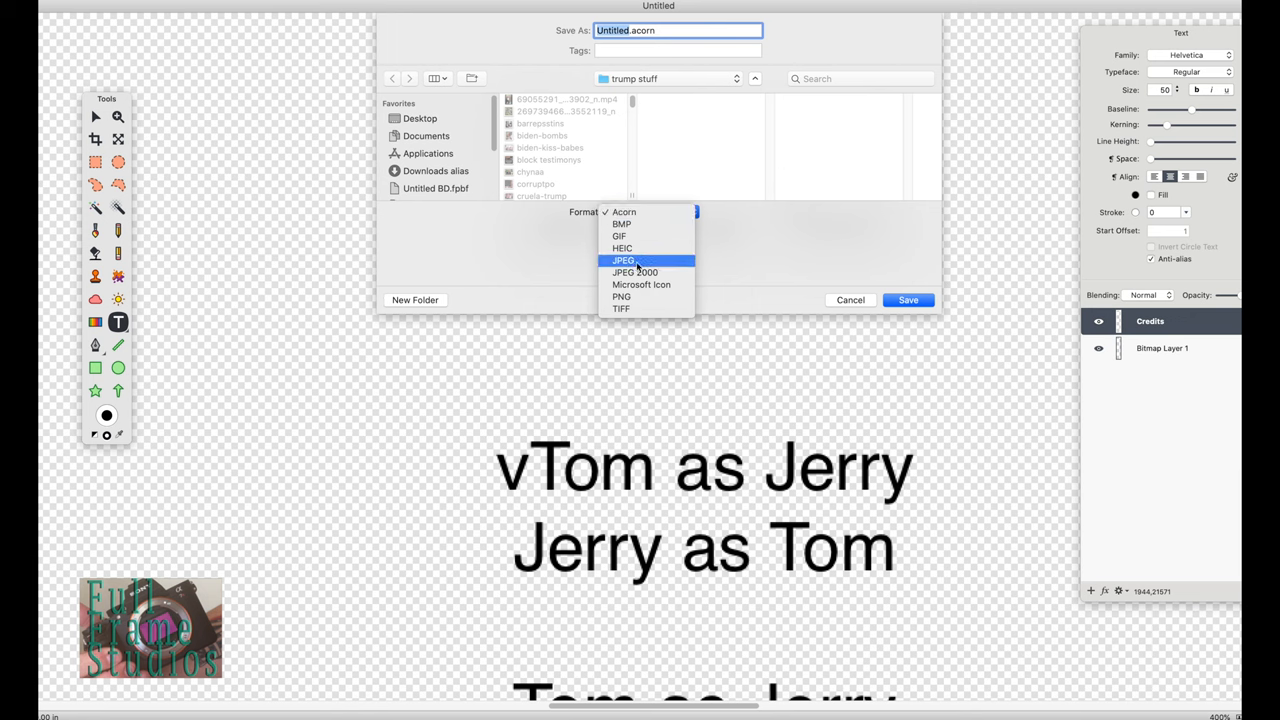
# Save as JPEG 'credits test.jpeg' on the Desktop without layers and return to Final Cut Pro
pyautogui.click(624, 260)
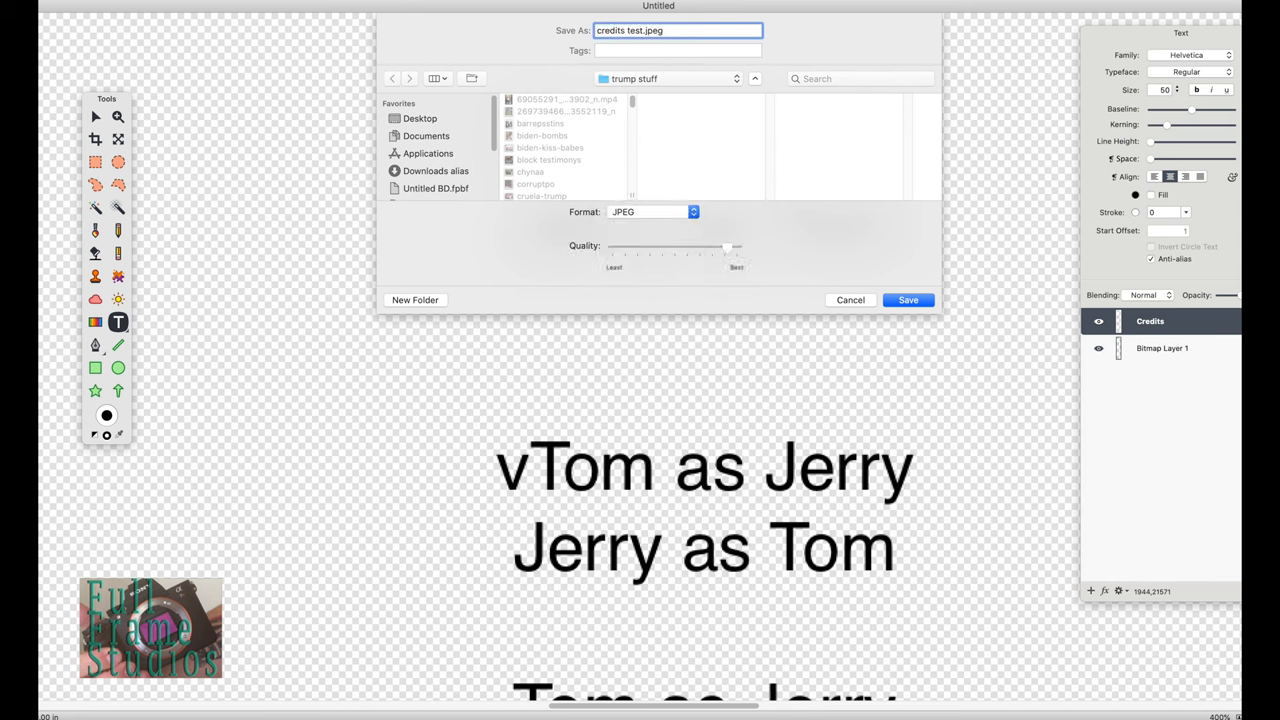
pyautogui.click(420, 118)
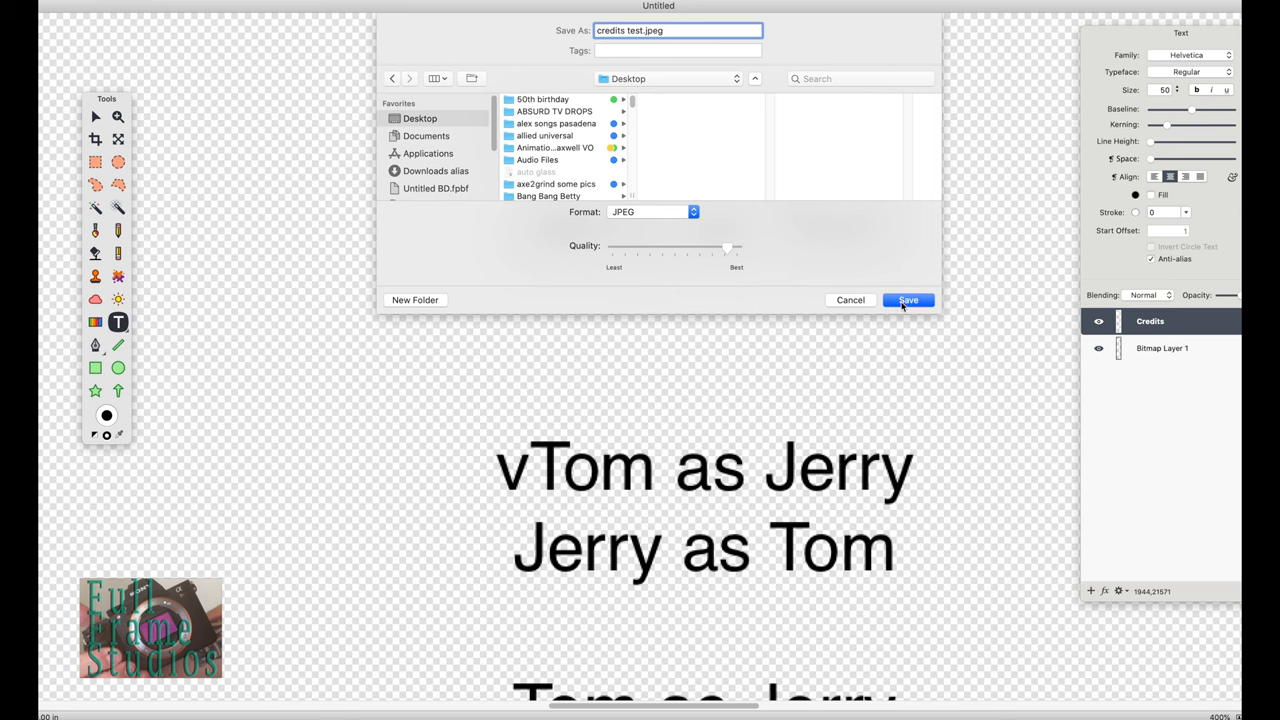
pyautogui.click(908, 300)
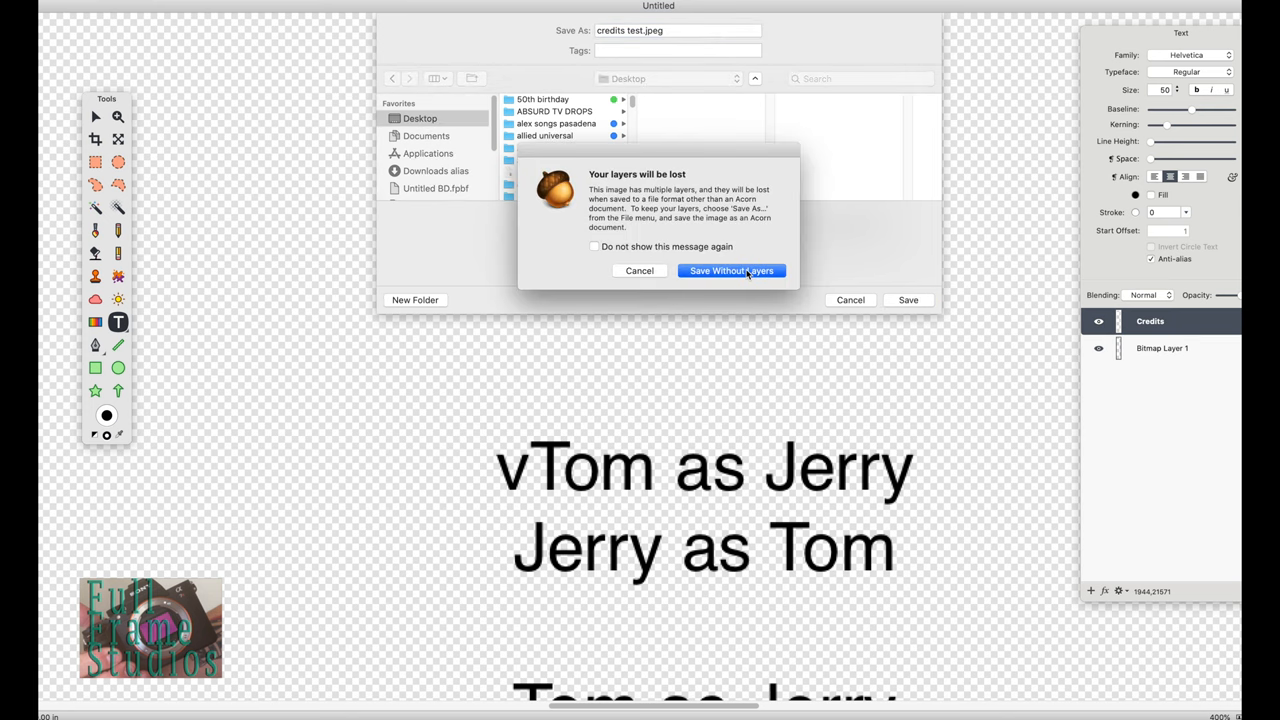
pyautogui.click(732, 270)
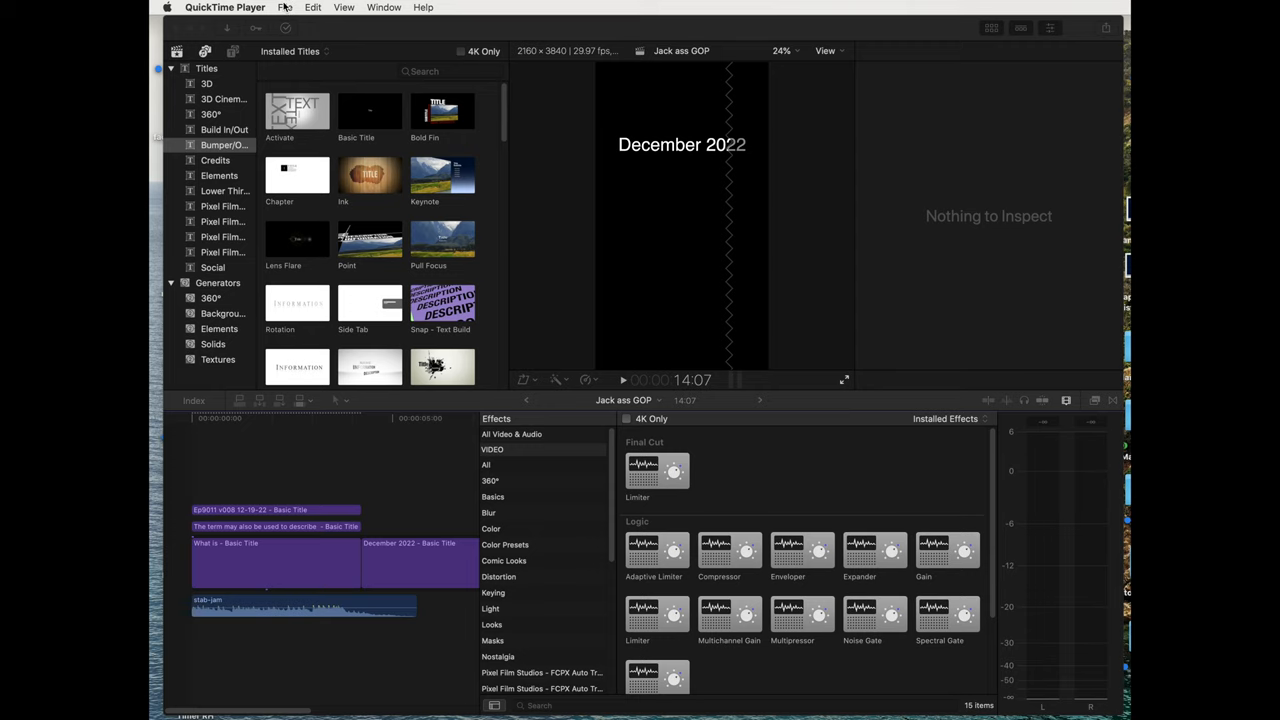
pyautogui.click(284, 8)
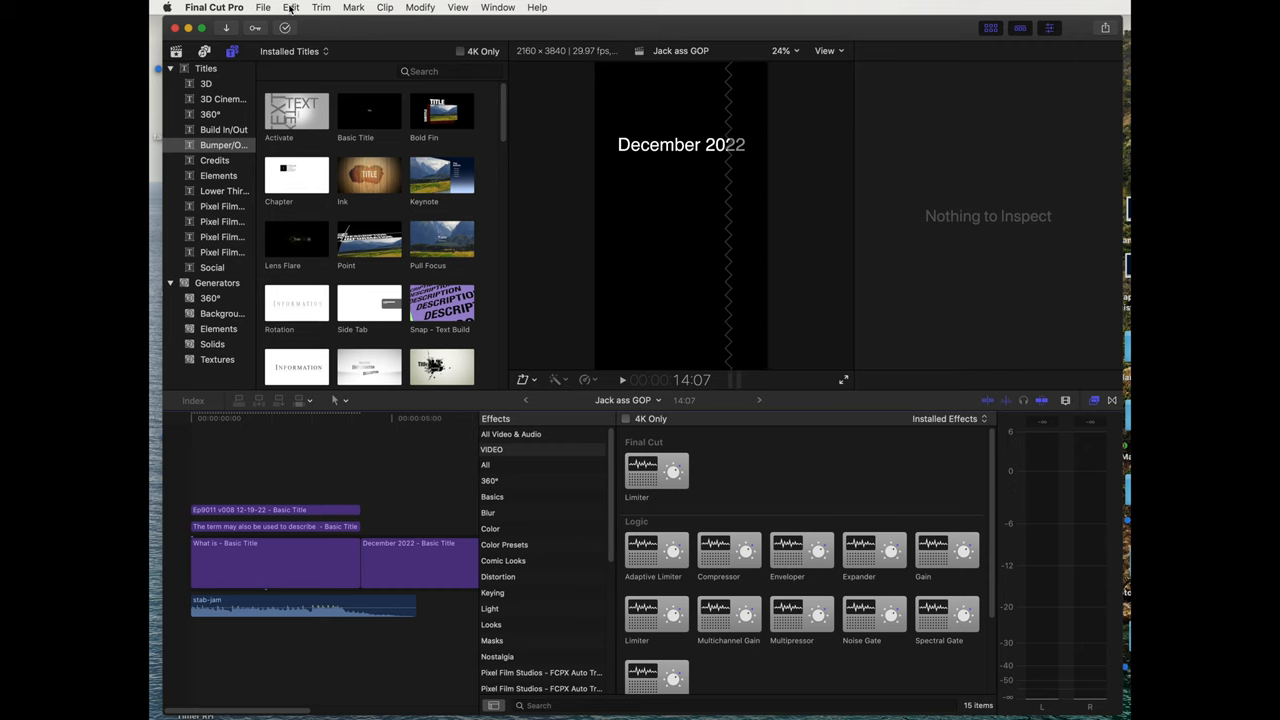
# Create a new 4K 29.97p project named 'credits make 1' via File > New > Project
pyautogui.click(264, 8)
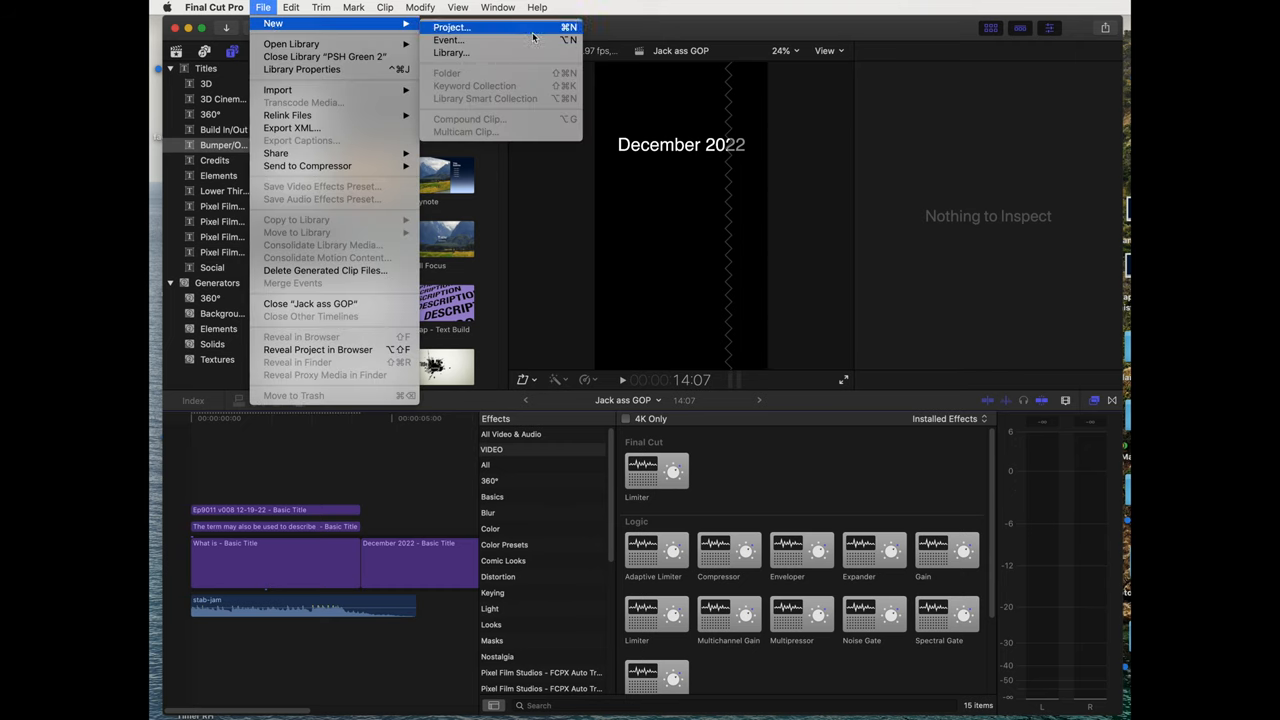
pyautogui.click(452, 28)
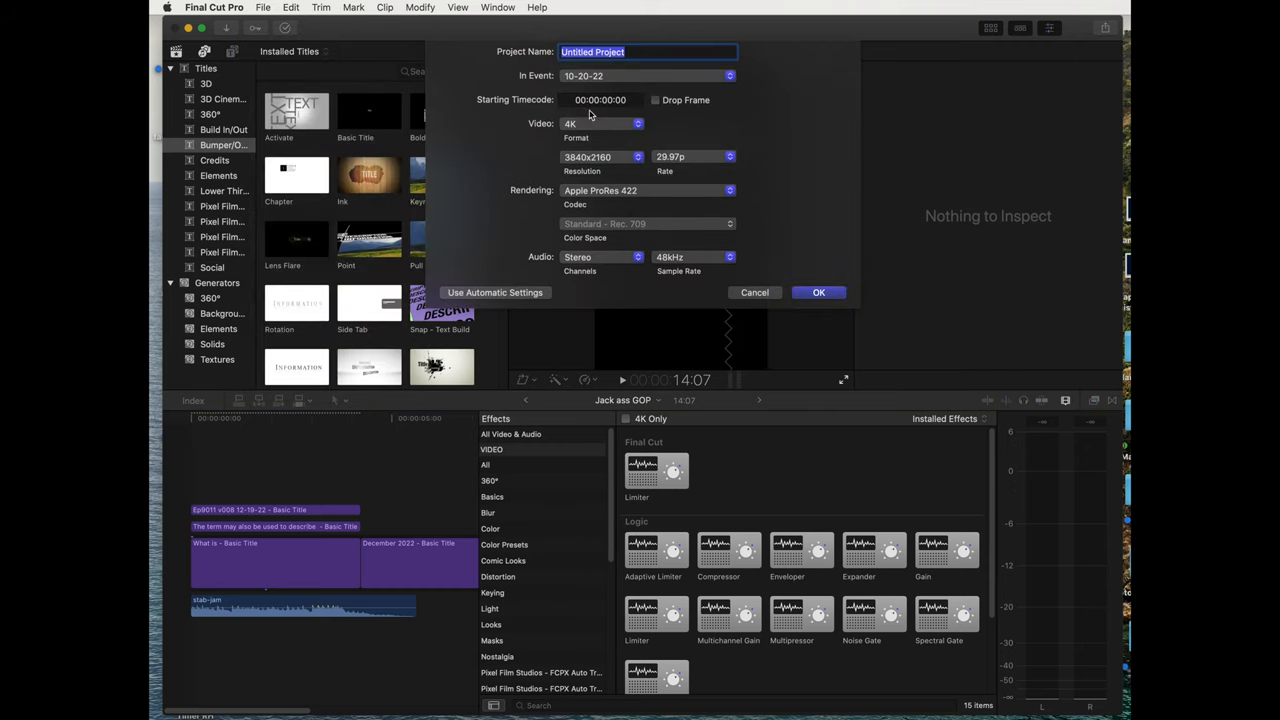
pyautogui.write('cred')
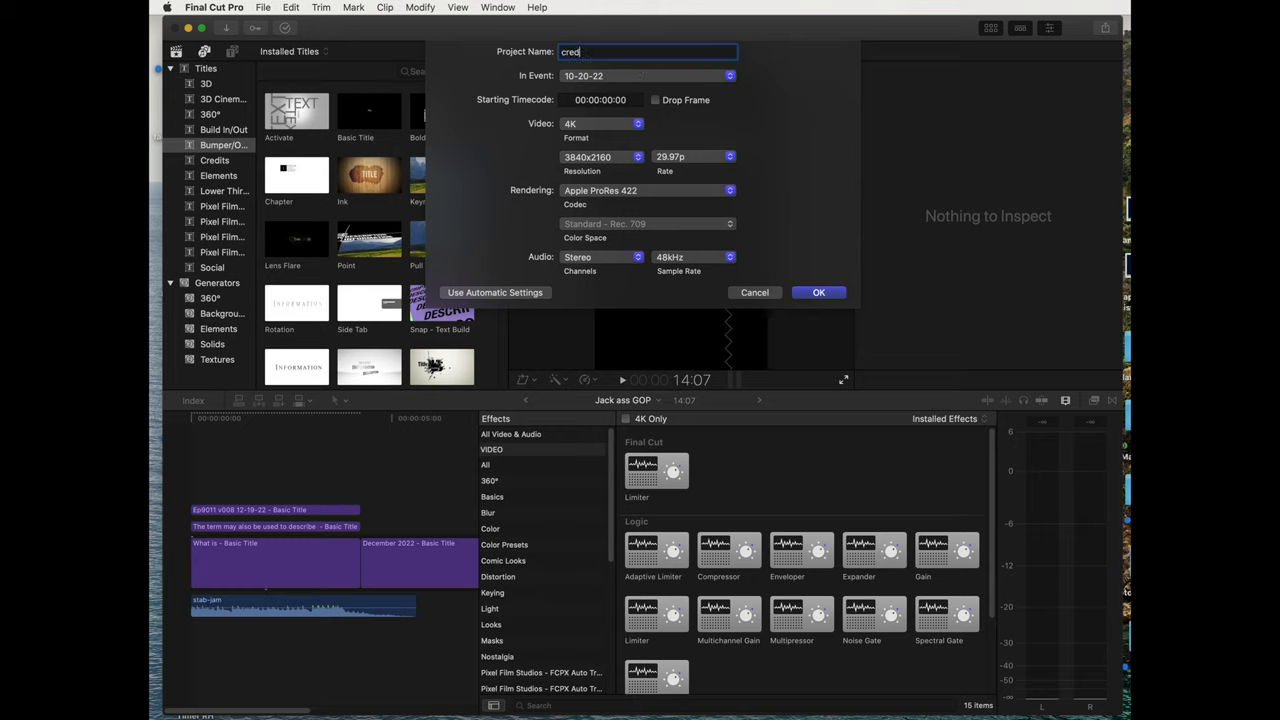
pyautogui.write('its maker')
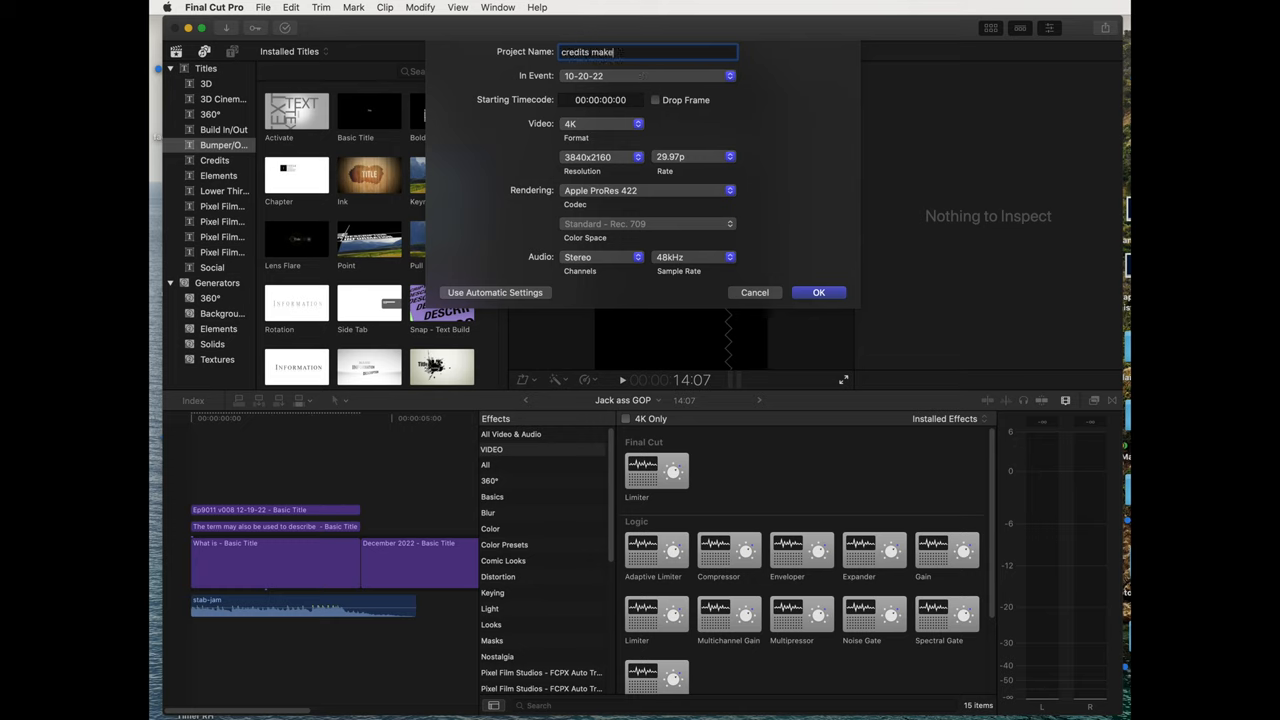
pyautogui.write('1')
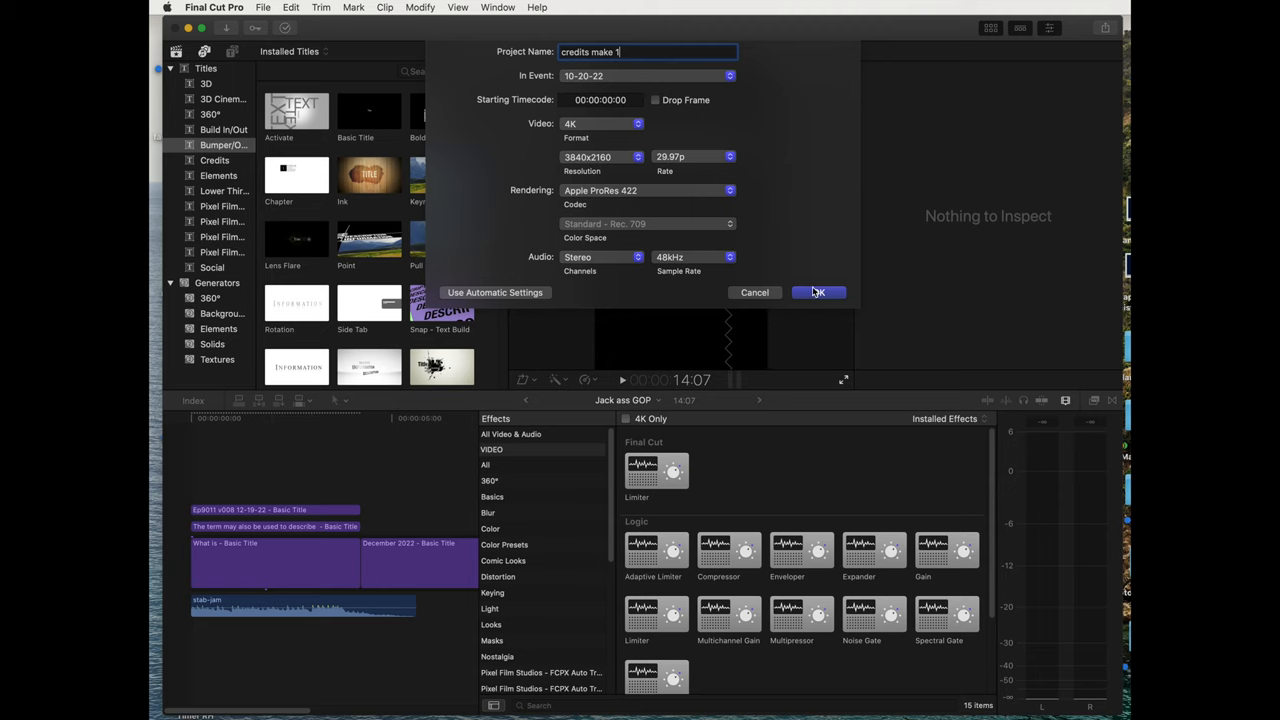
pyautogui.click(818, 292)
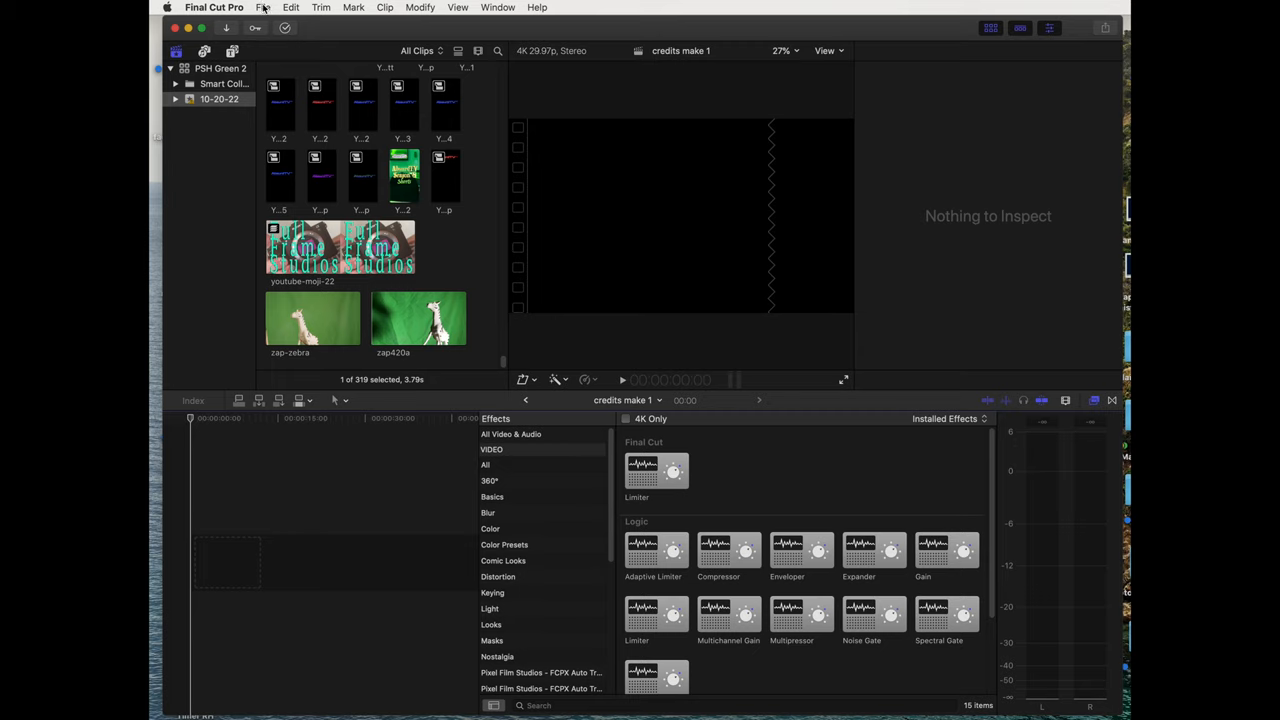
# In the media import browser, show the Desktop and scroll toward credits test.jpeg
pyautogui.click(264, 8)
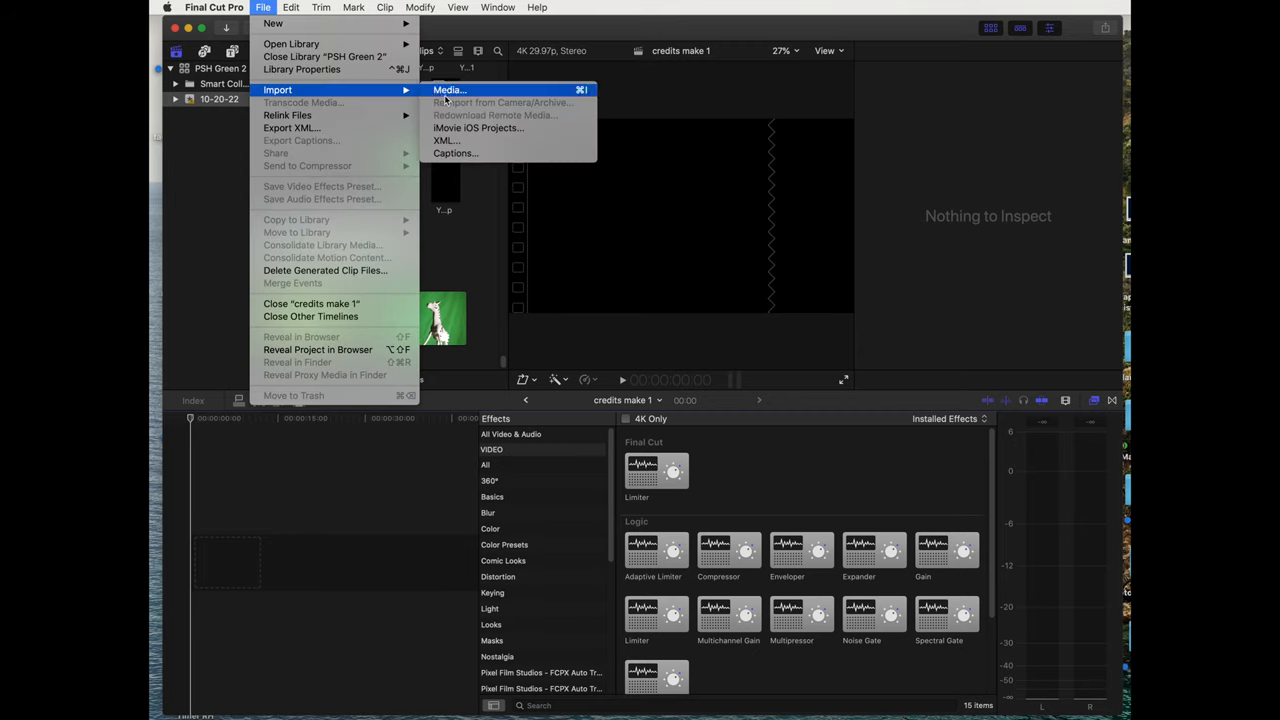
pyautogui.click(448, 90)
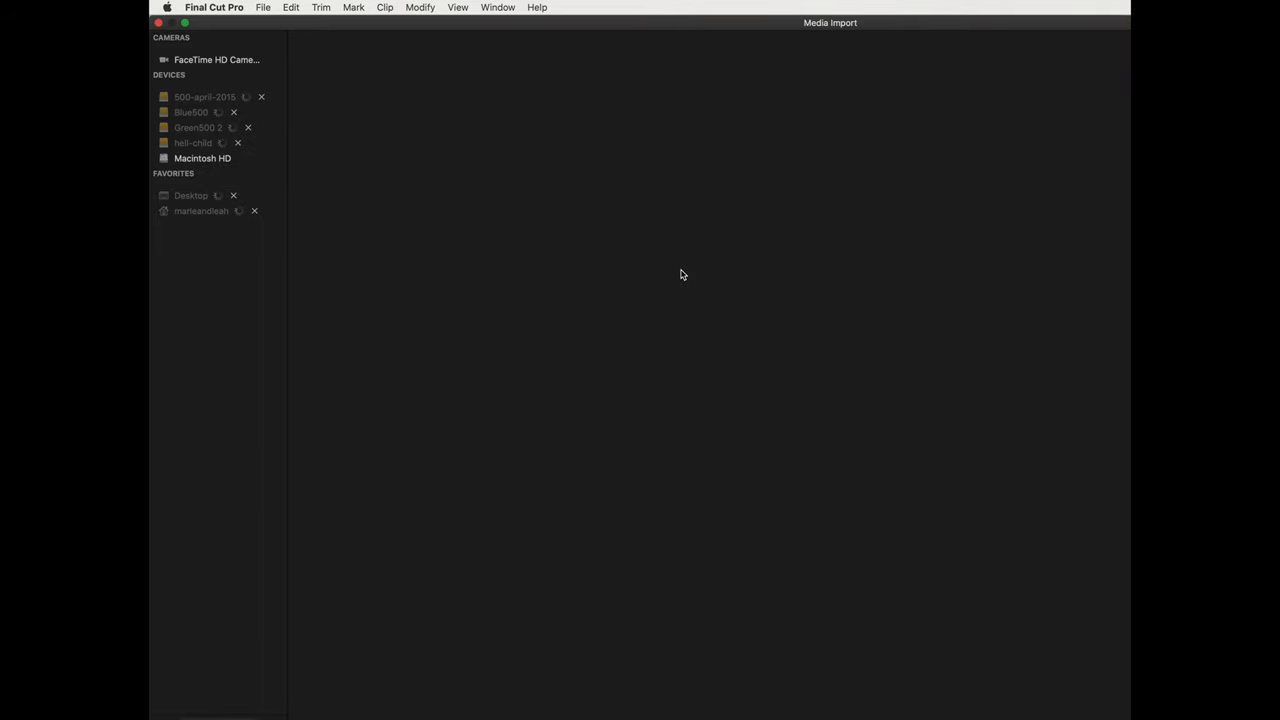
pyautogui.click(212, 240)
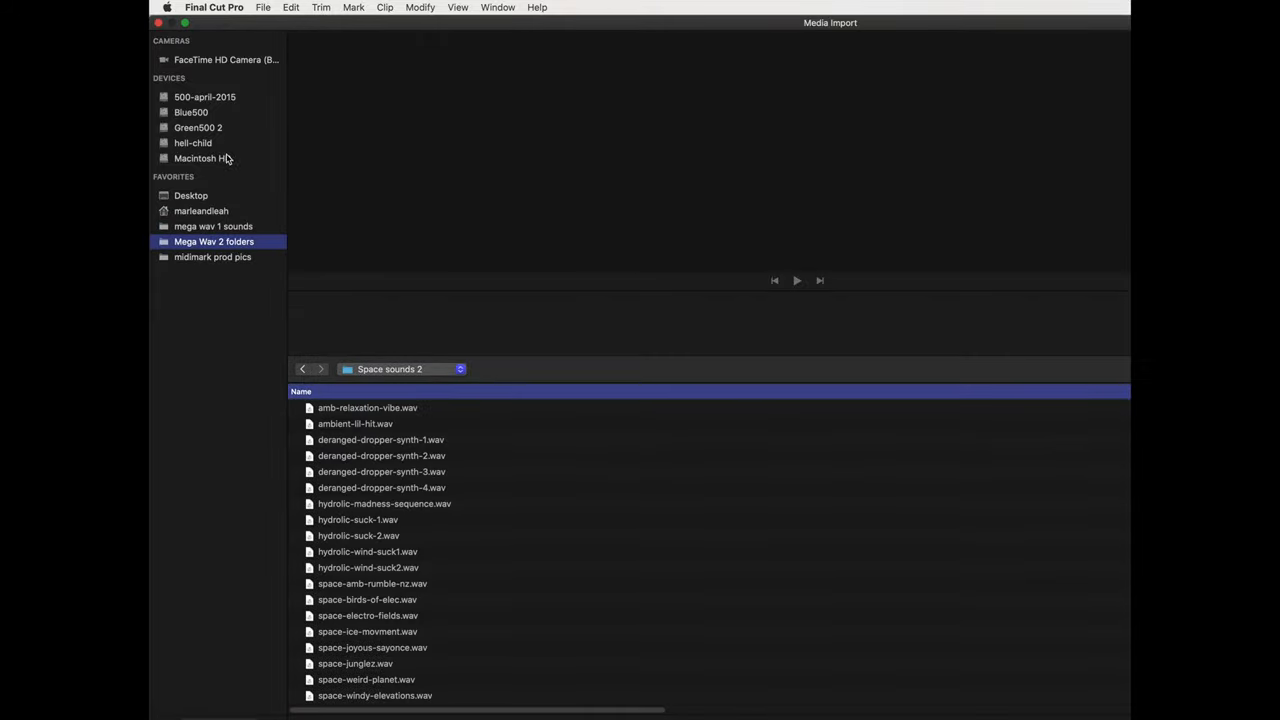
pyautogui.click(190, 196)
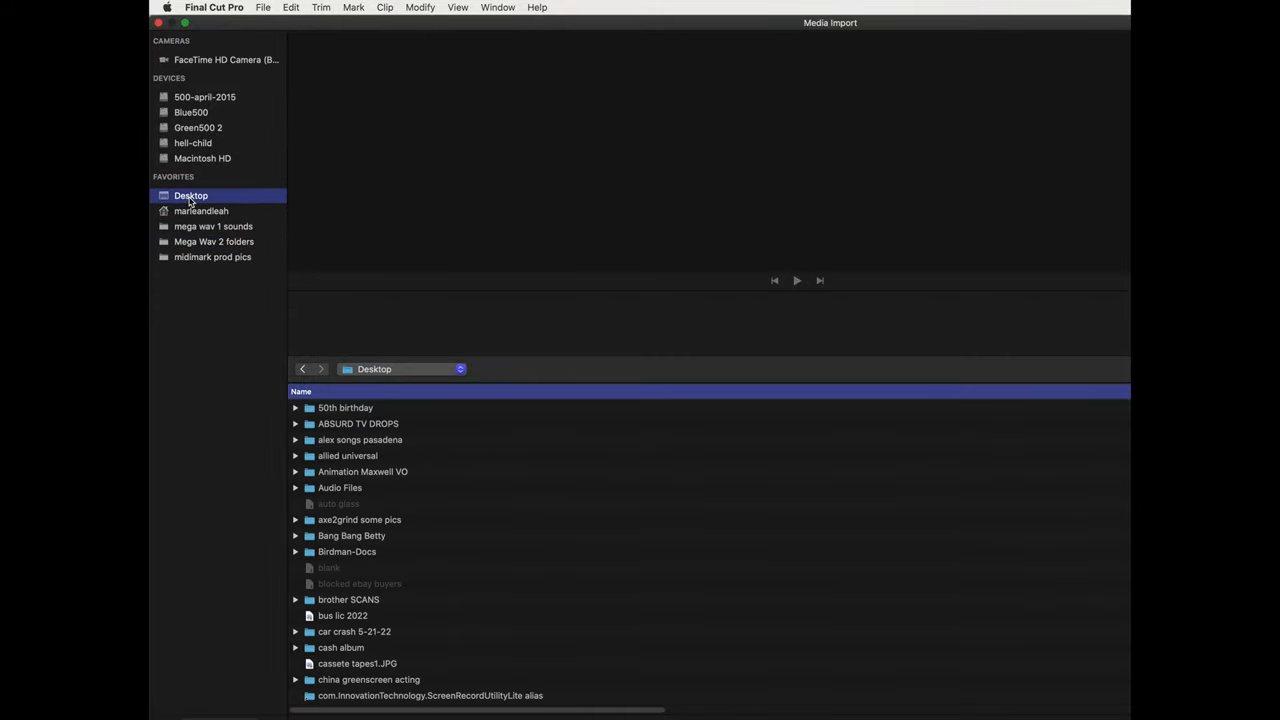
pyautogui.scroll(-3)
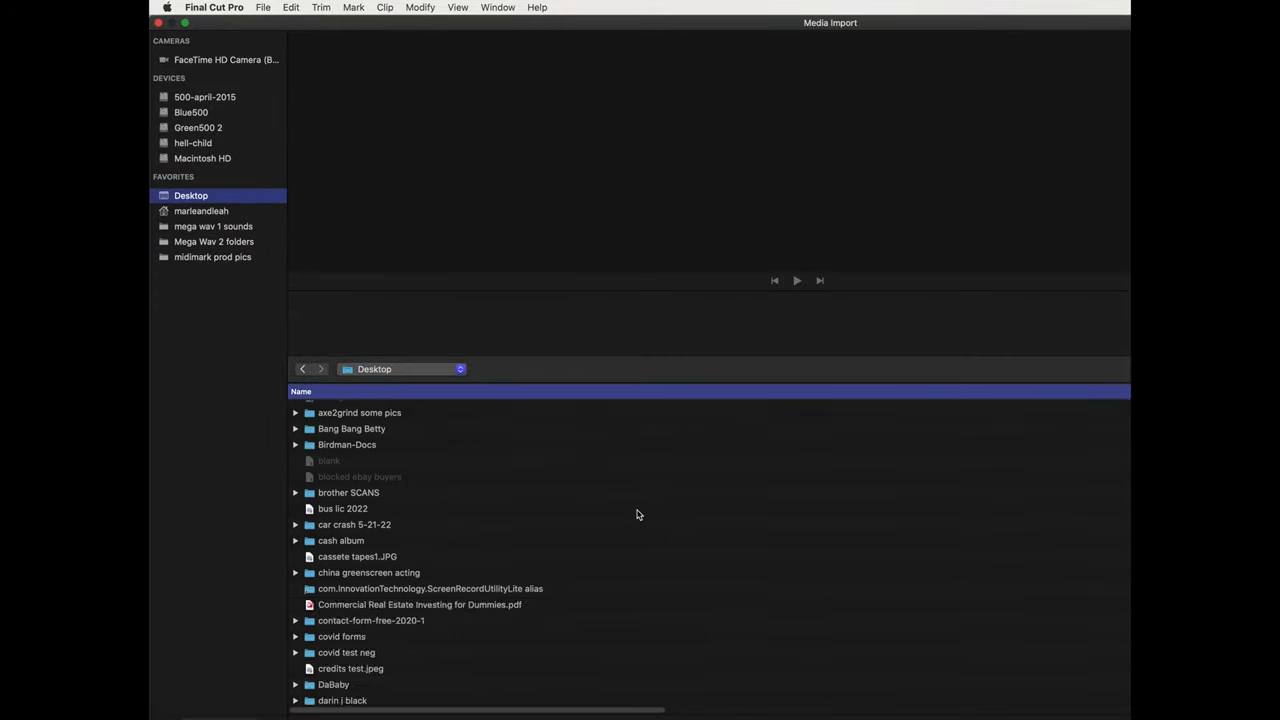
pyautogui.scroll(-3)
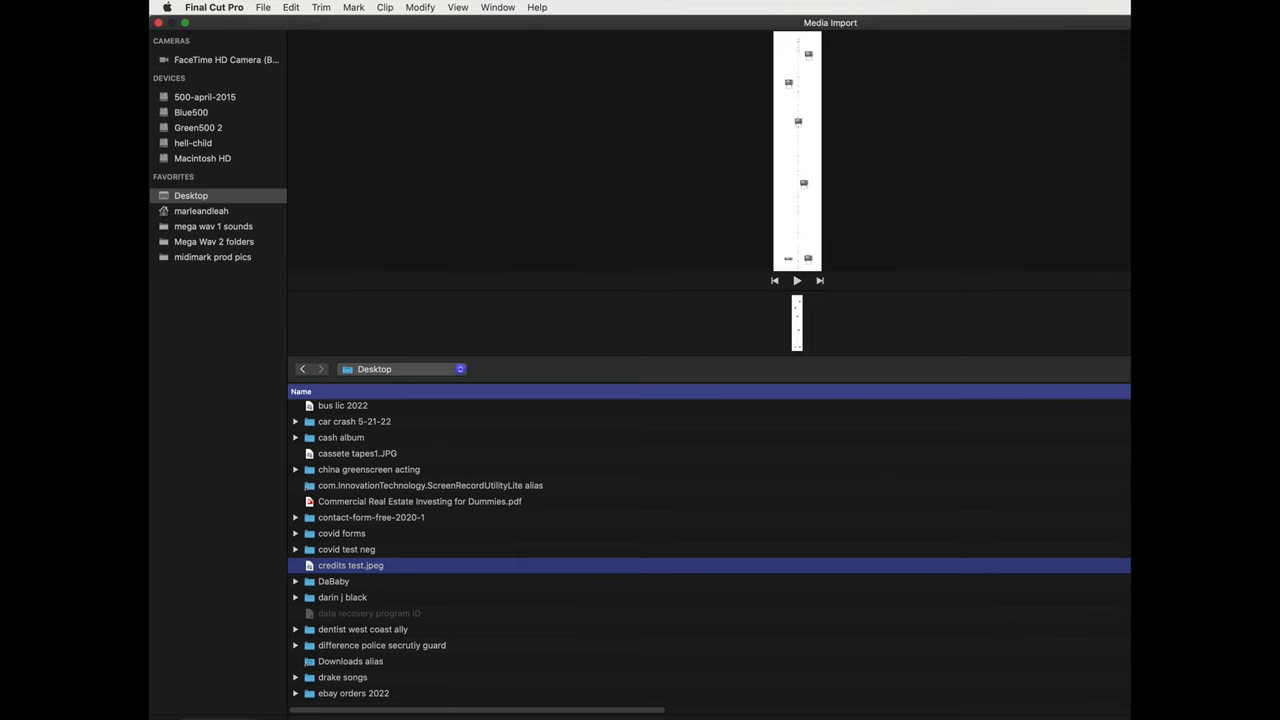
pyautogui.moveTo(880, 656)
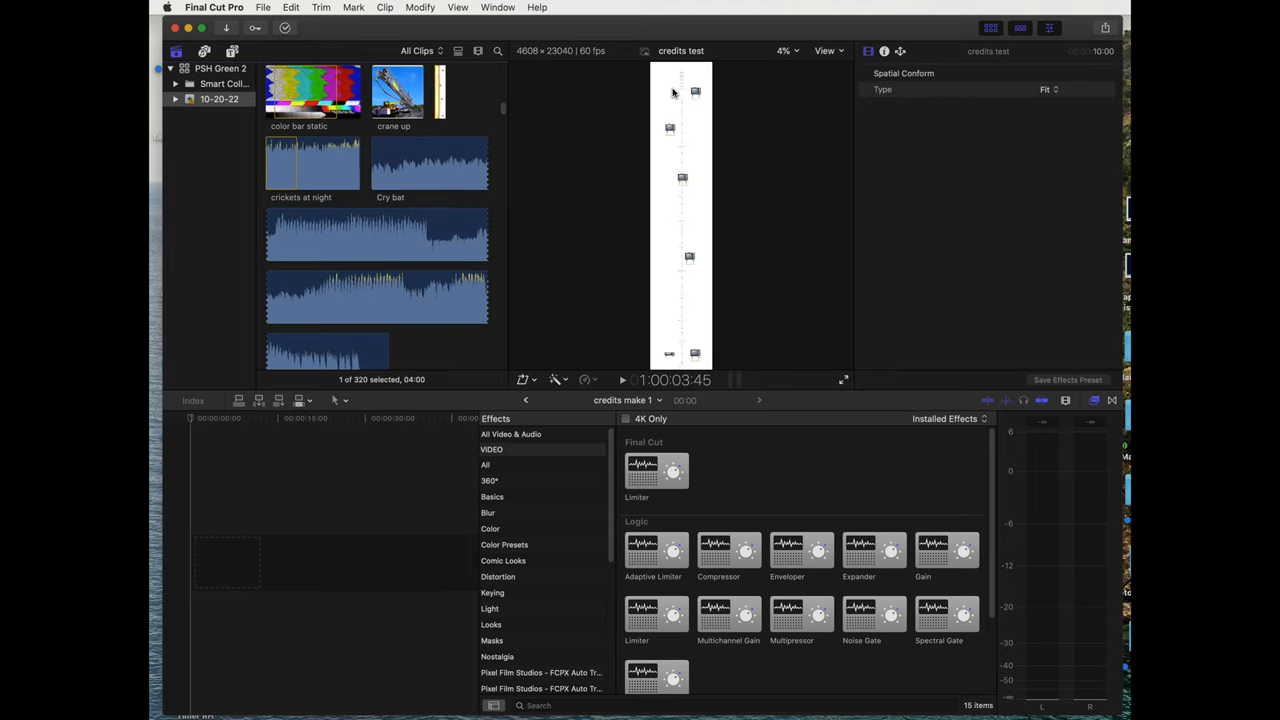
pyautogui.moveTo(692, 328)
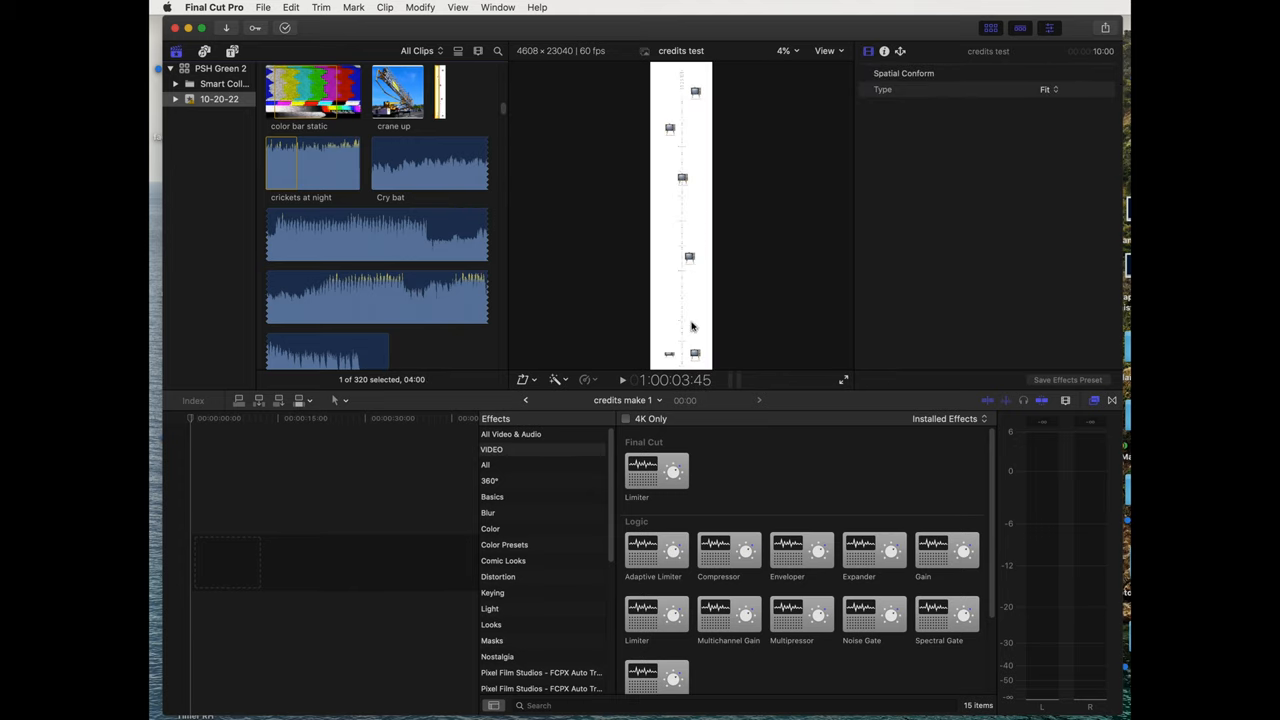
pyautogui.moveTo(684, 132)
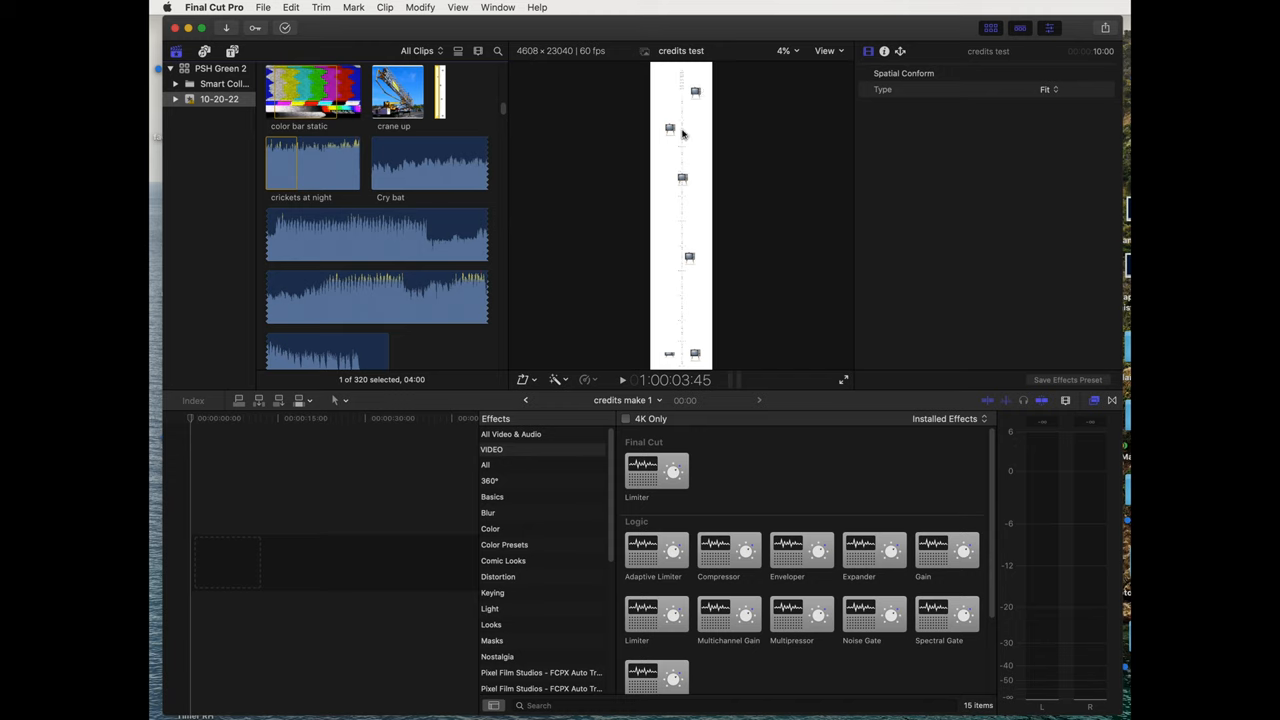
pyautogui.moveTo(450, 96)
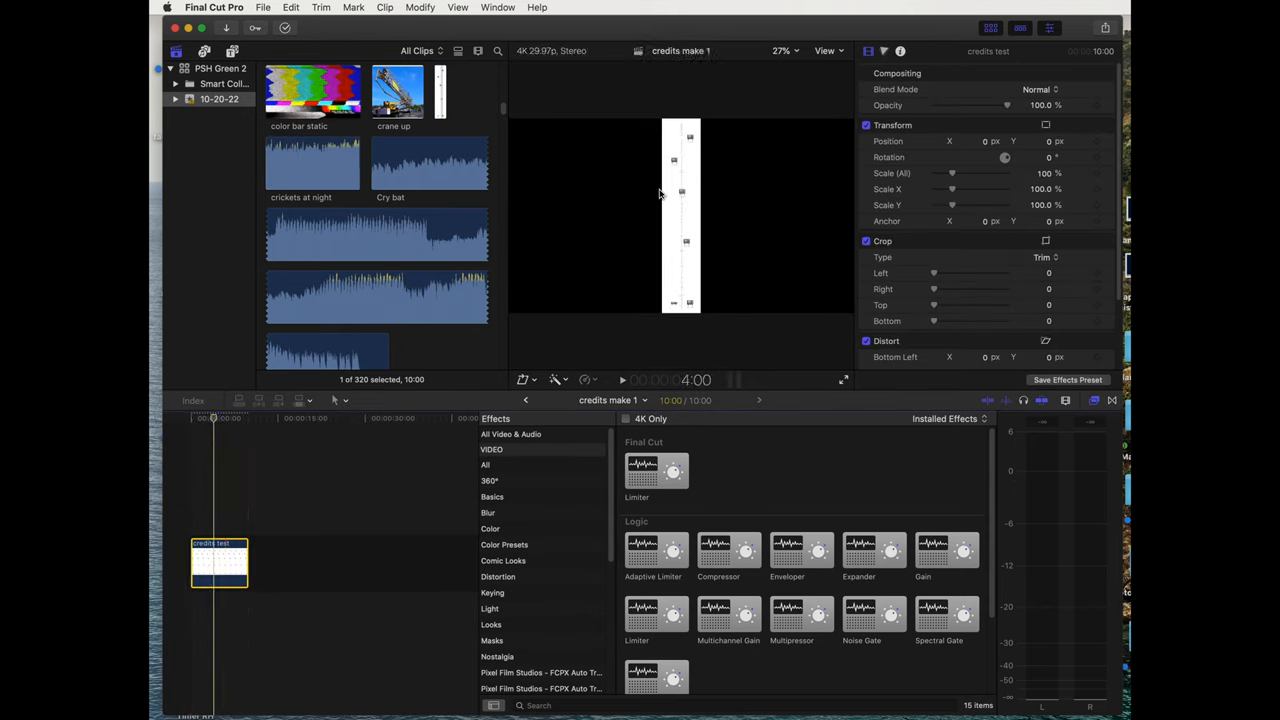
pyautogui.moveTo(768, 156)
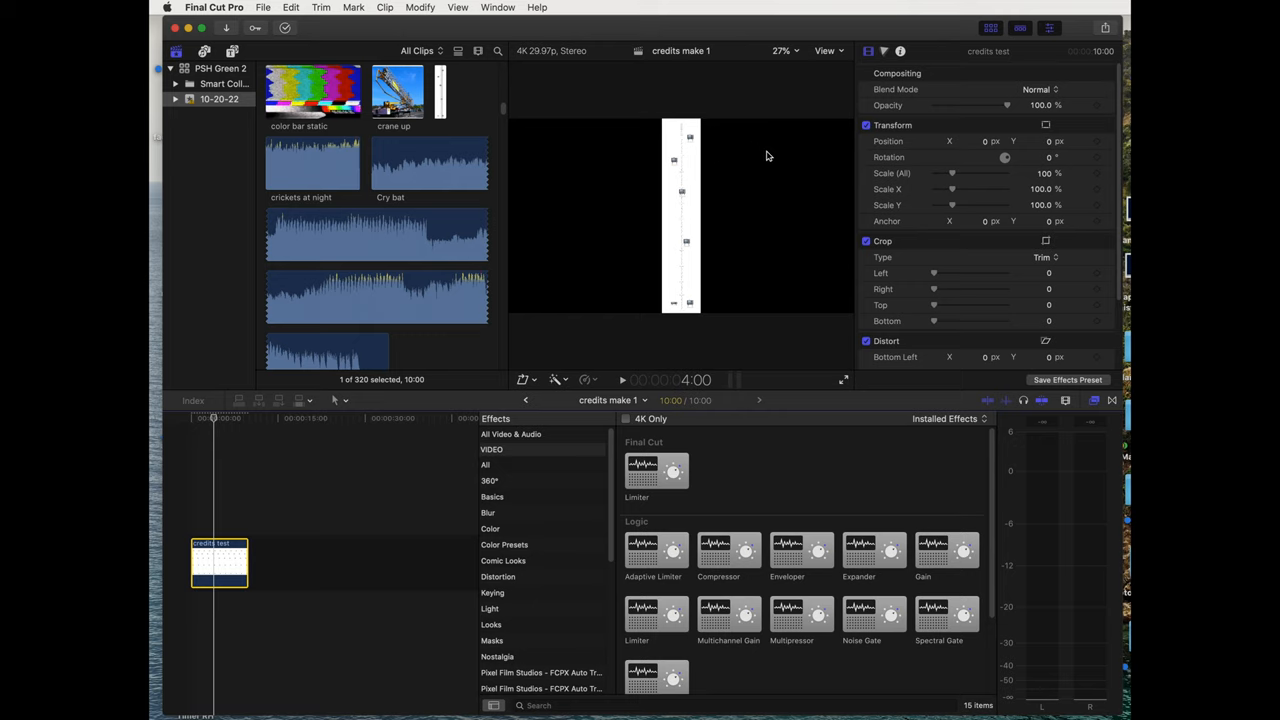
pyautogui.moveTo(648, 170)
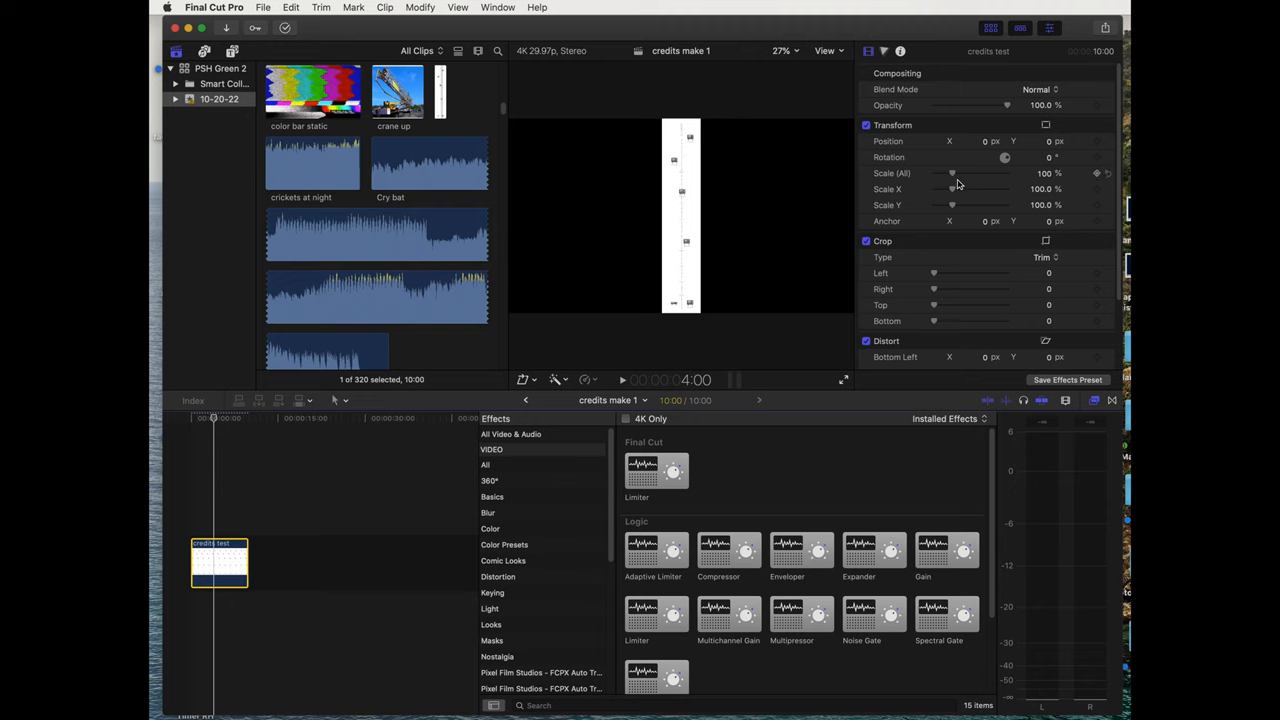
pyautogui.moveTo(952, 190)
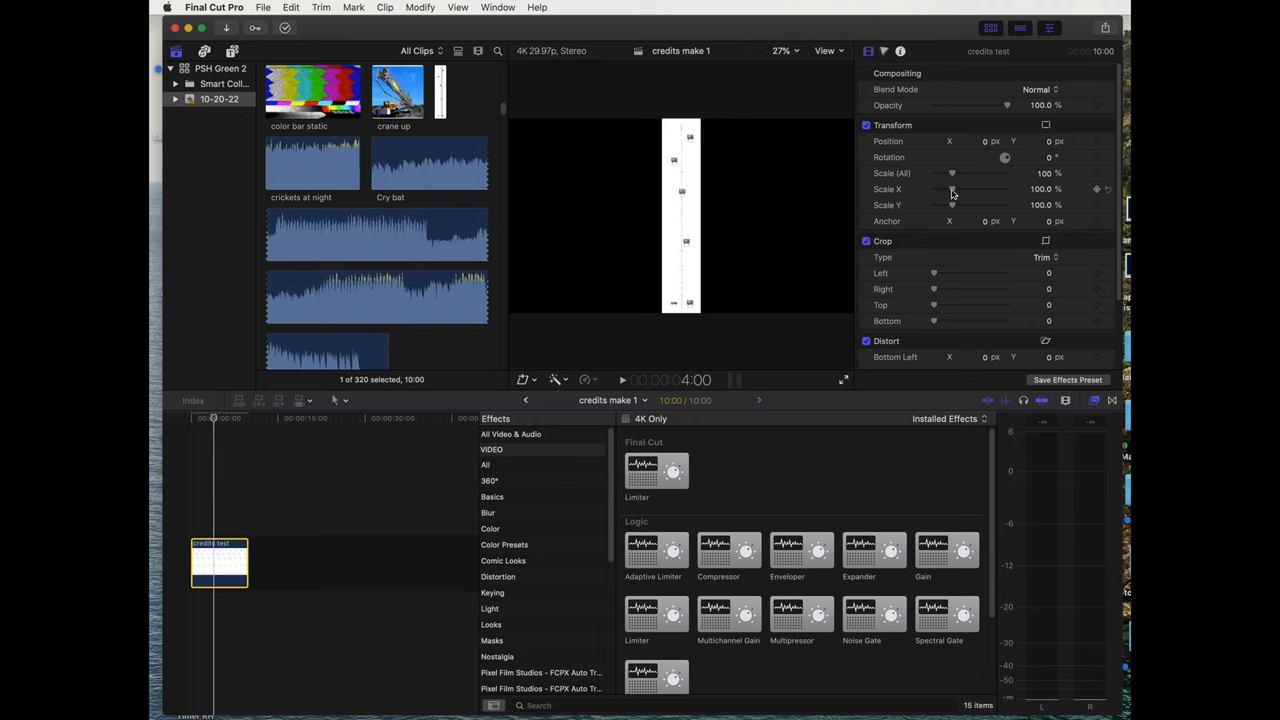
# Drag Transform Scale (All) up to 1010% so the credits fill the frame width
pyautogui.moveTo(952, 172); pyautogui.dragTo(976, 172)
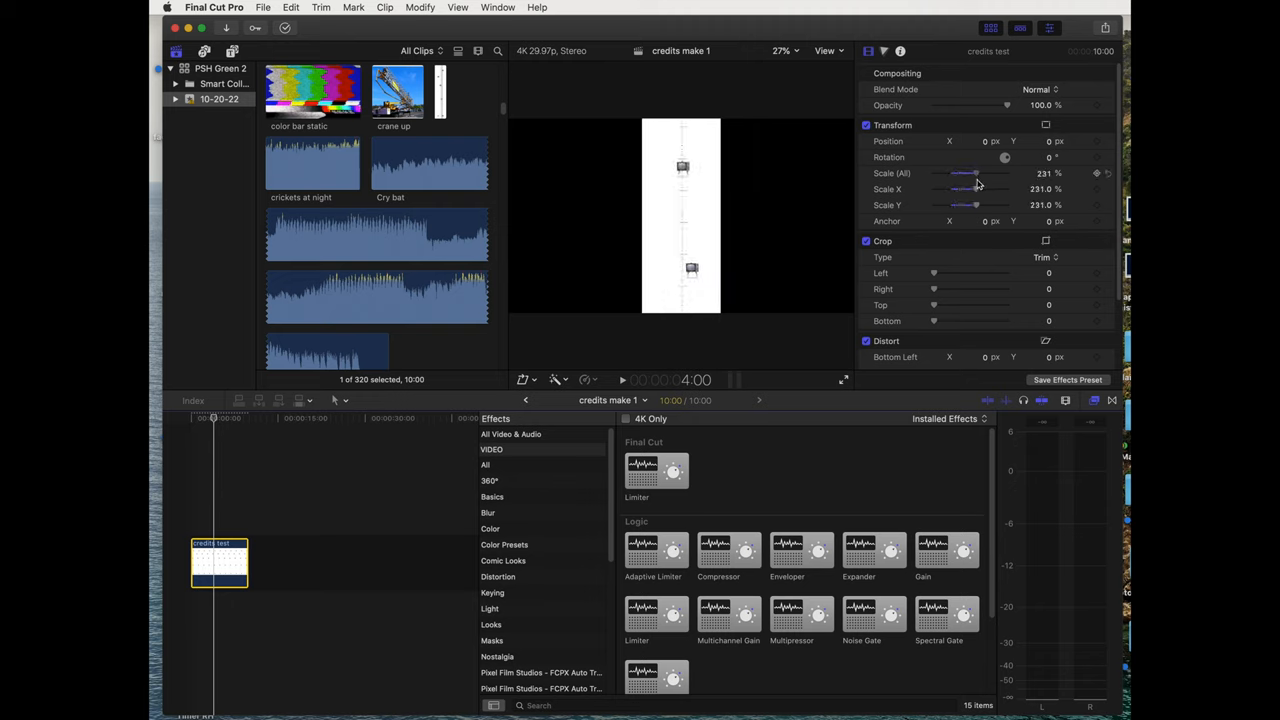
pyautogui.moveTo(976, 172); pyautogui.dragTo(1008, 172)
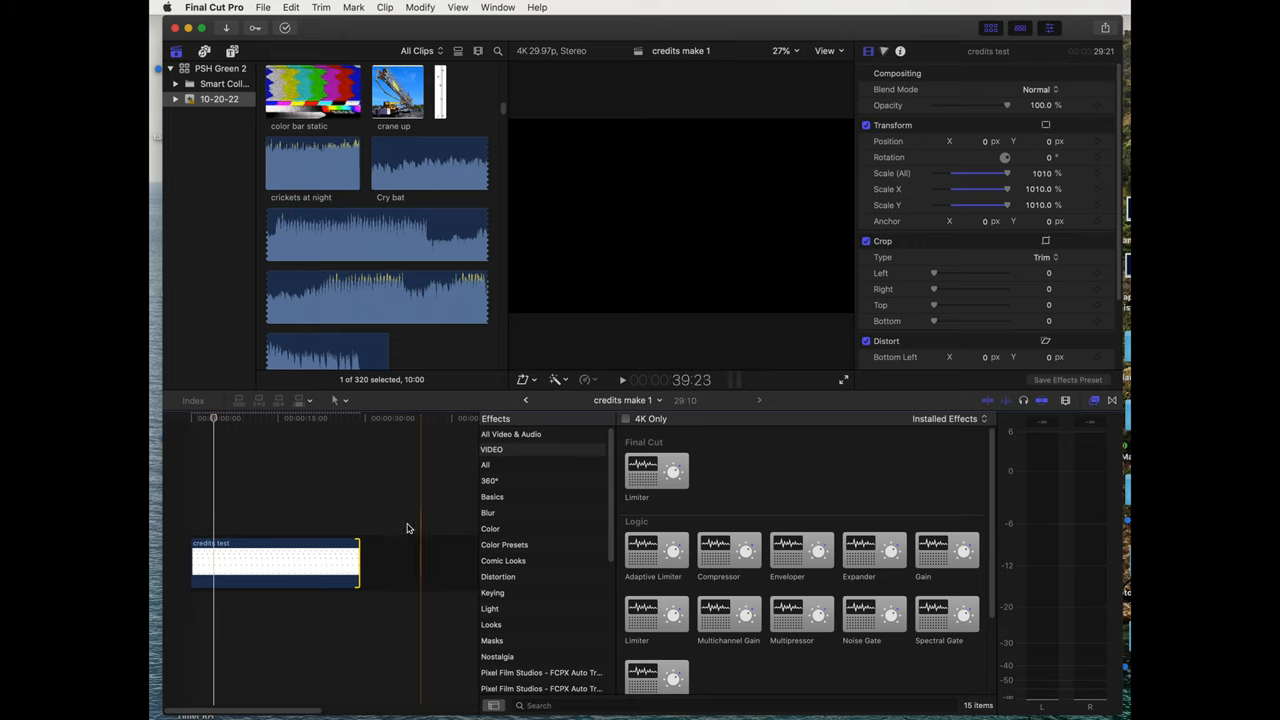
pyautogui.click(310, 418)
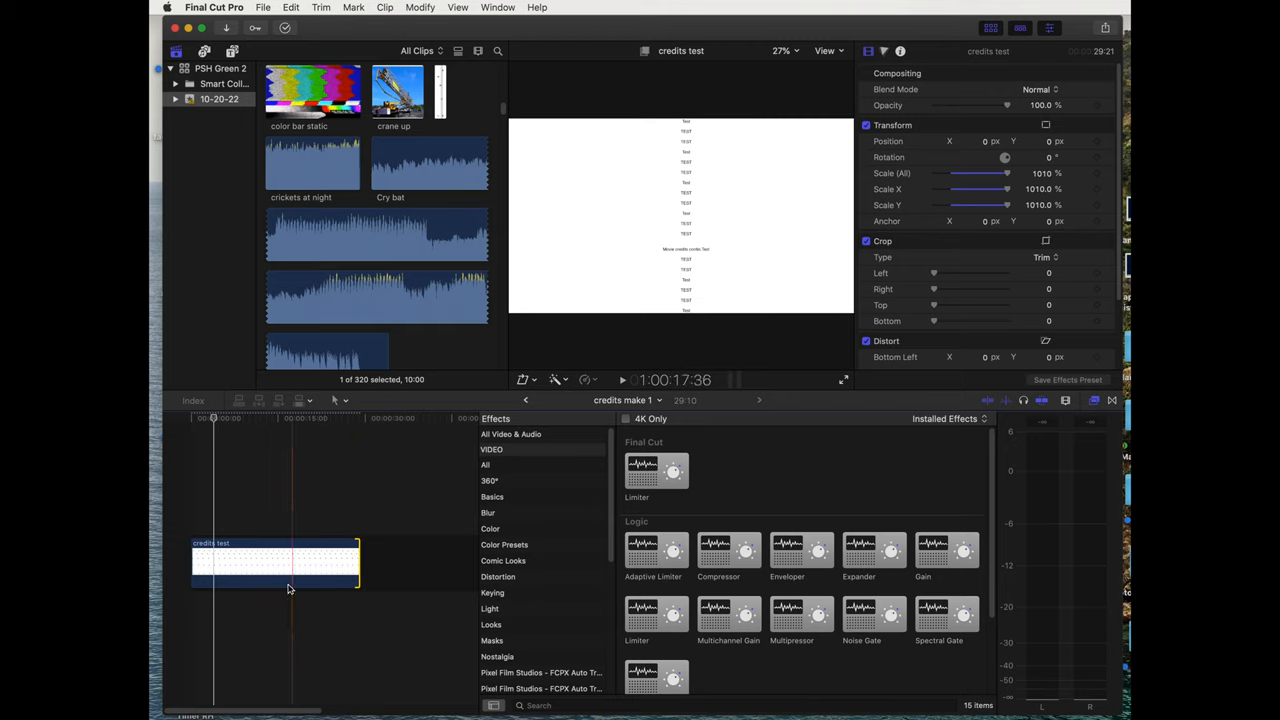
# Move the playhead to the clip start to set the first Position Y value
pyautogui.click(212, 418)
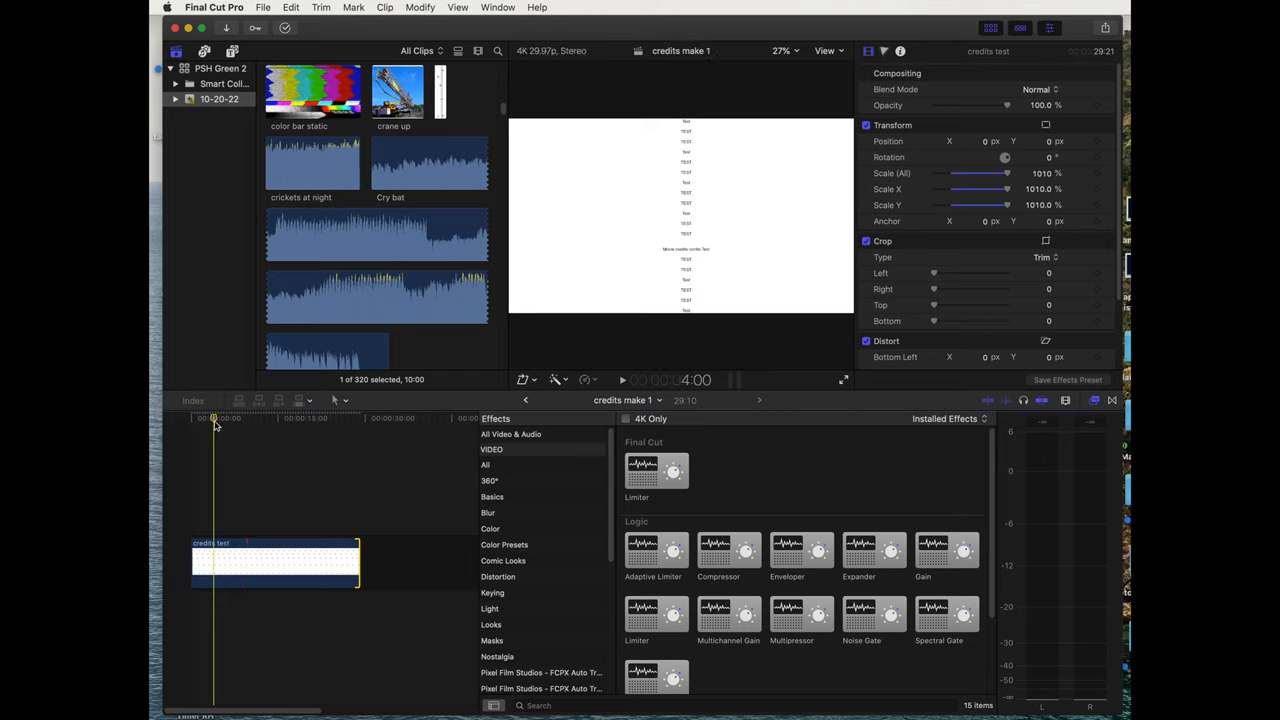
pyautogui.click(216, 560)
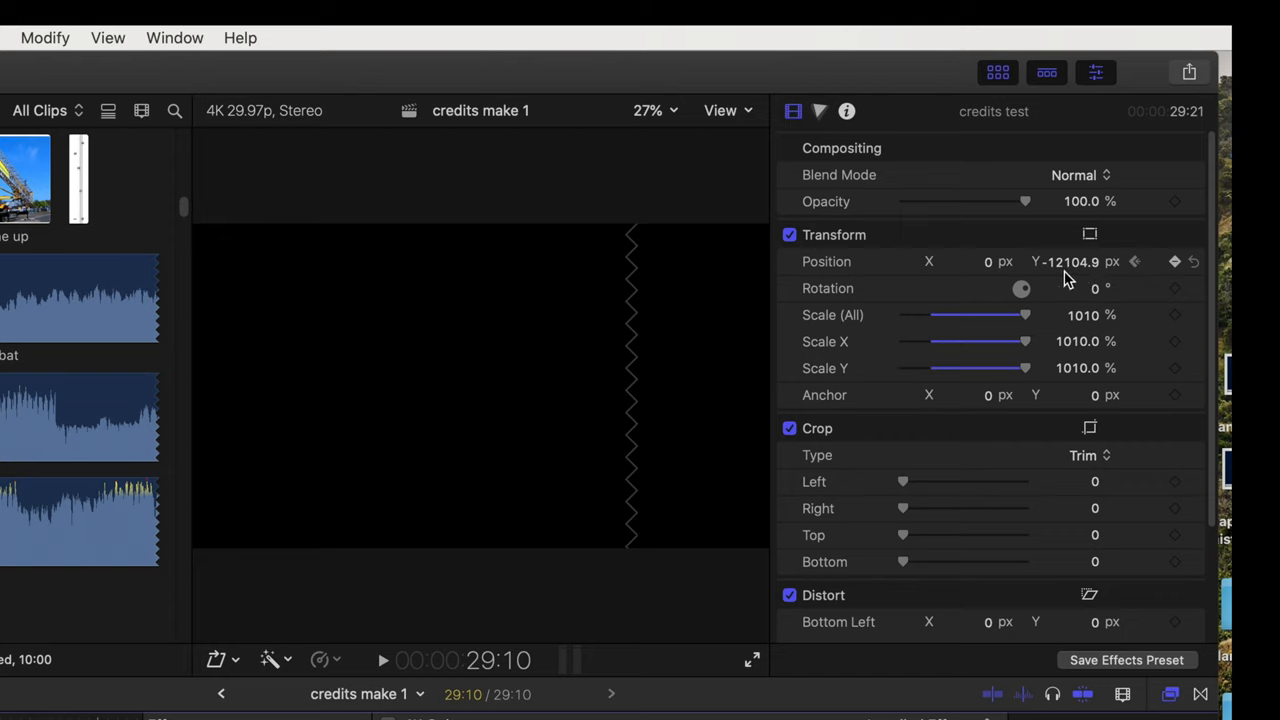
pyautogui.moveTo(1072, 276)
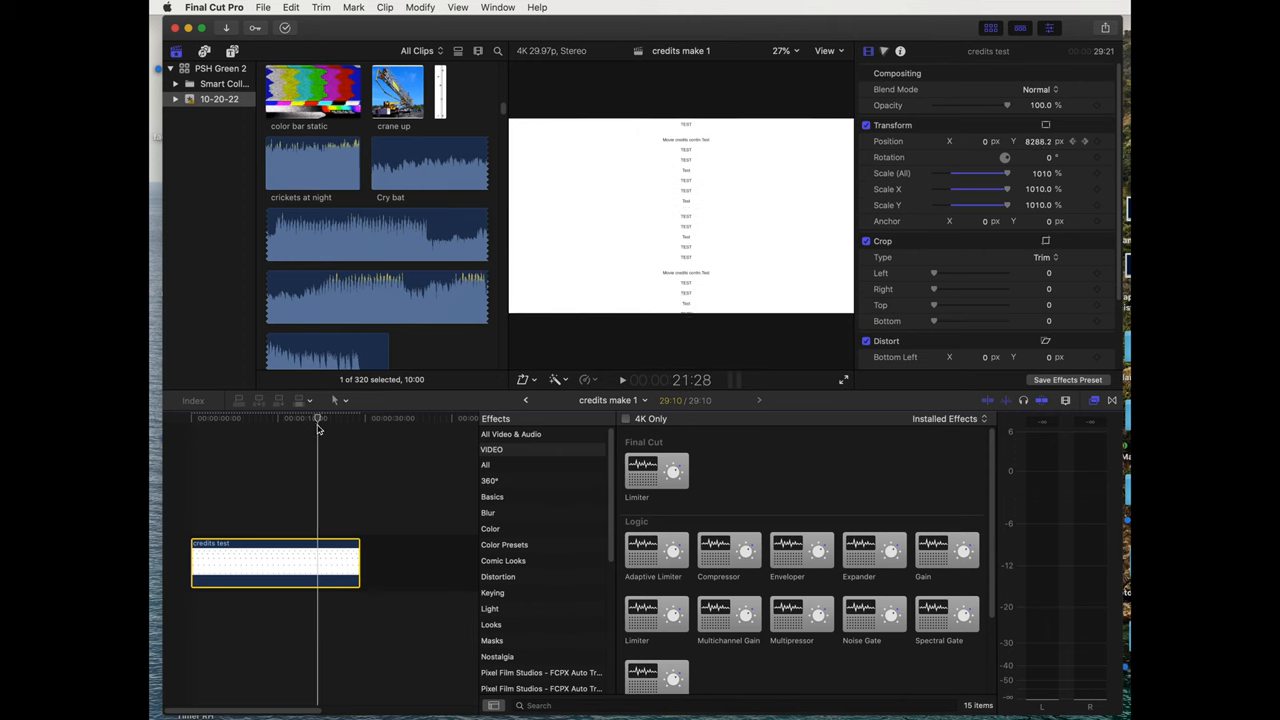
pyautogui.click(208, 418)
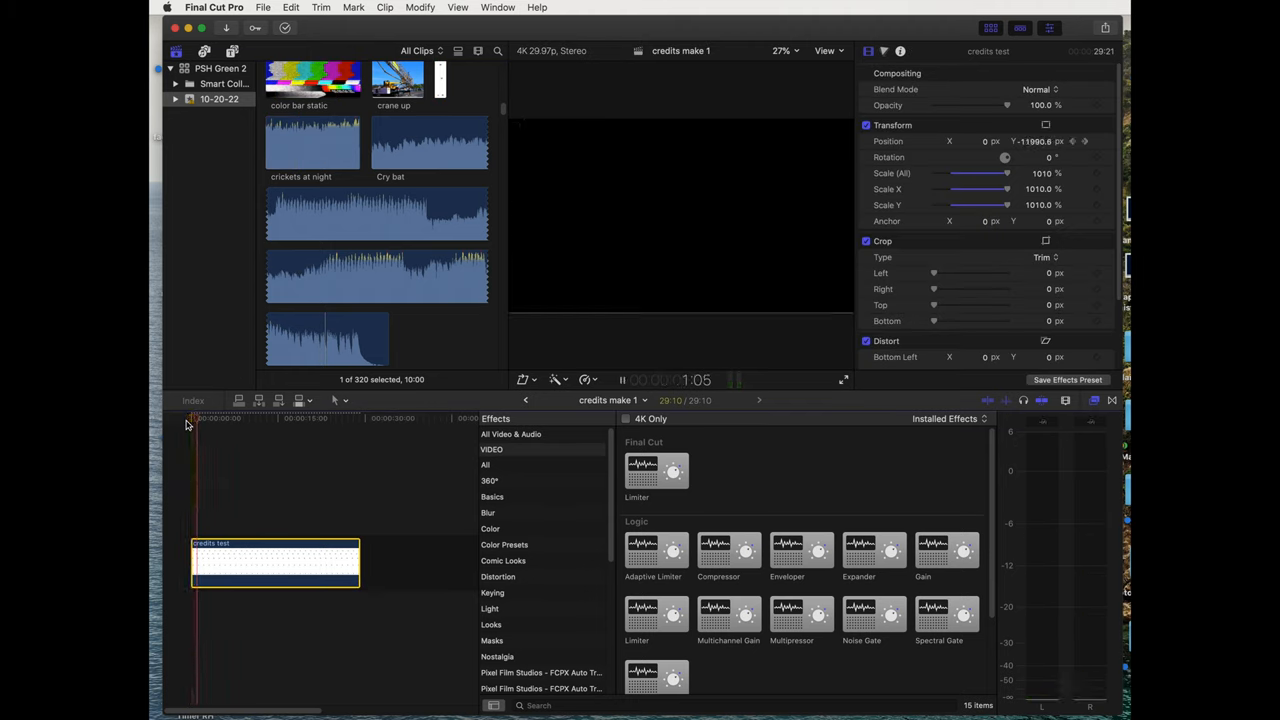
pyautogui.click(620, 380)
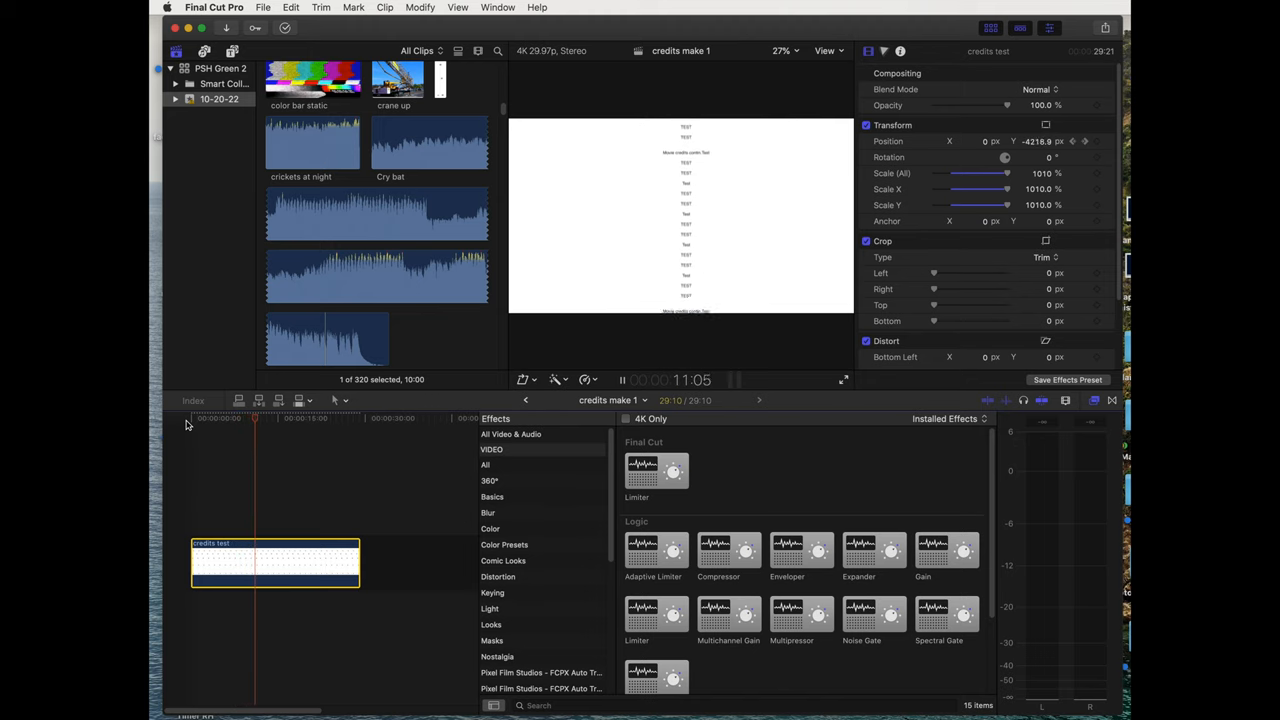
pyautogui.click(270, 544)
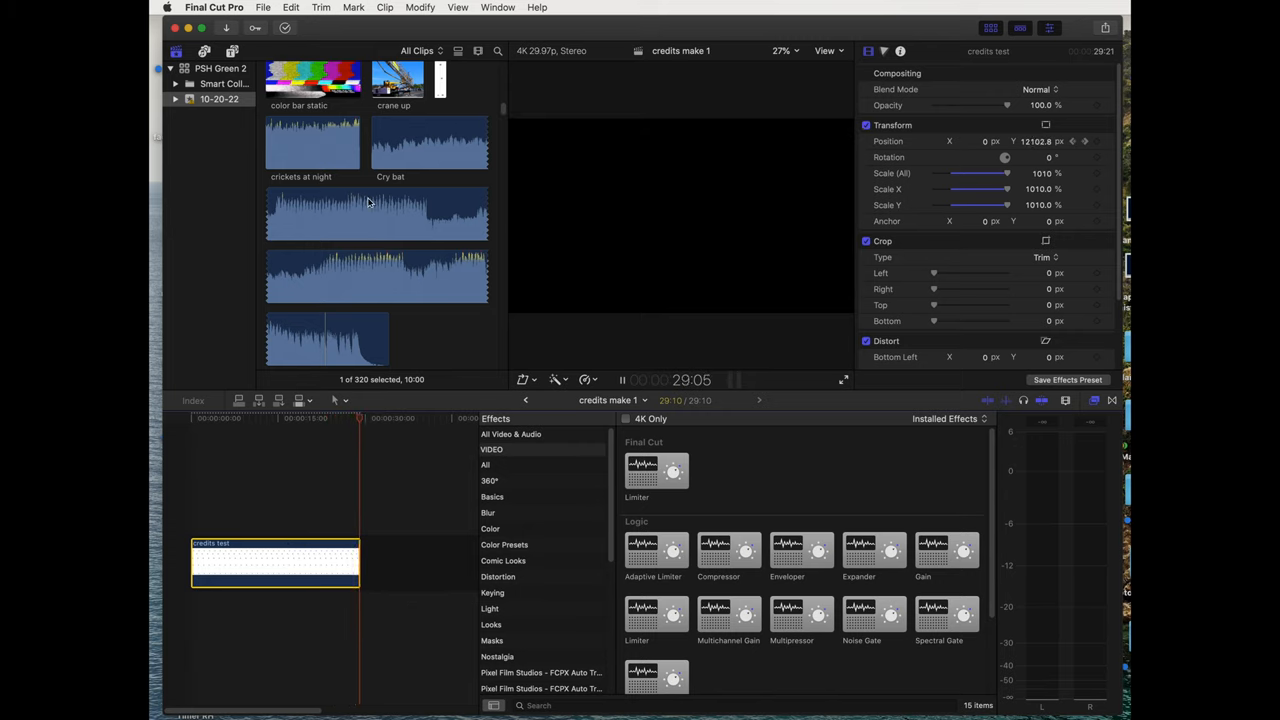
# Stop playback after the credits finish scrolling and choose Quit QuickTime Player from its menu
pyautogui.click(620, 380)
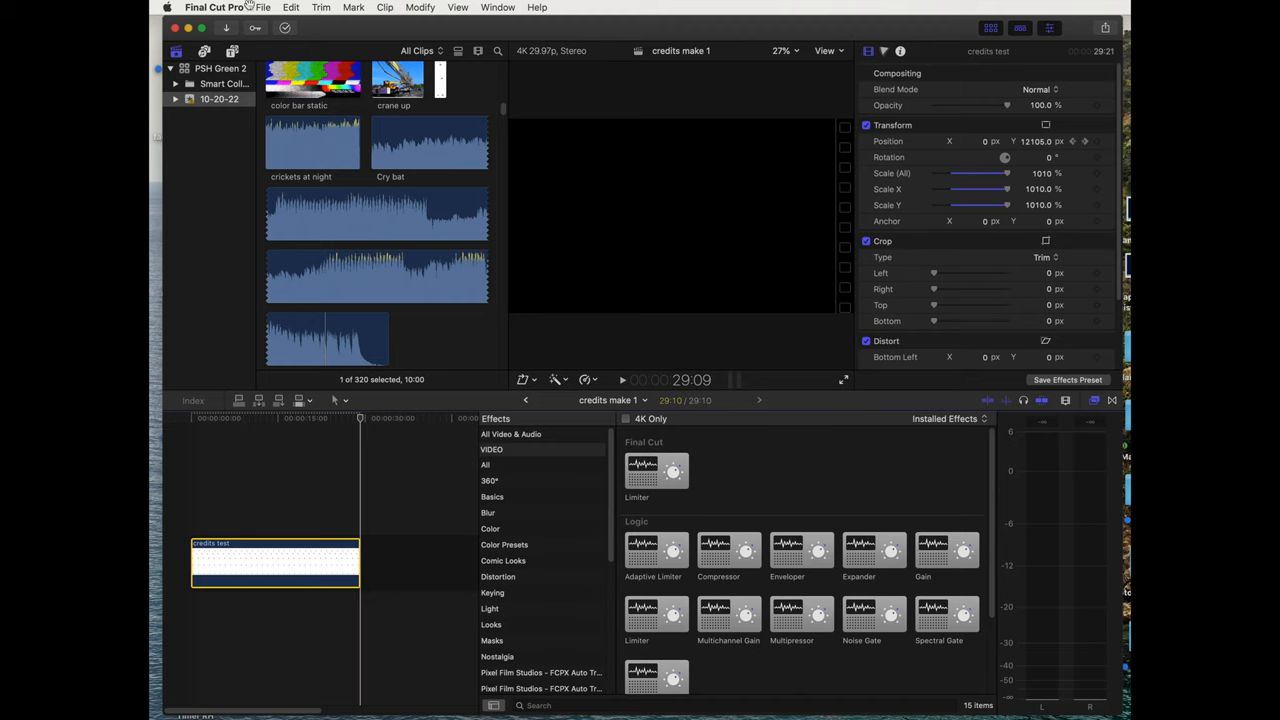
pyautogui.click(262, 8)
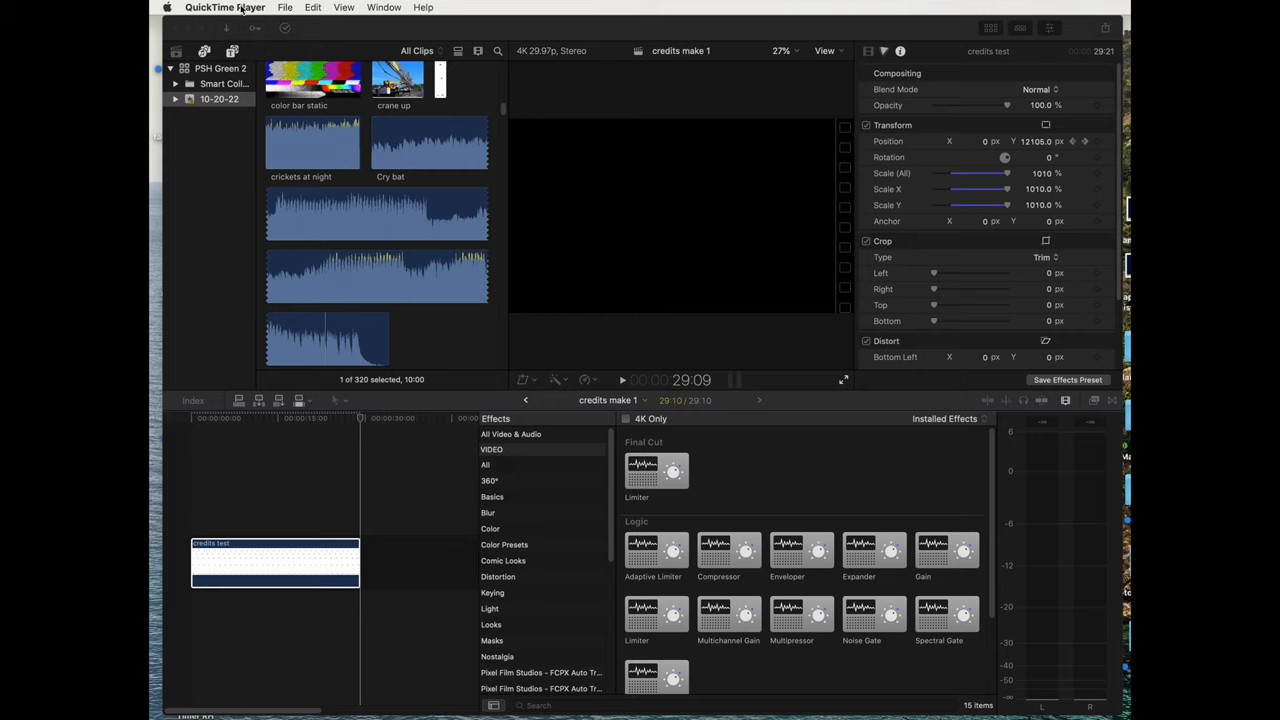
pyautogui.click(224, 8)
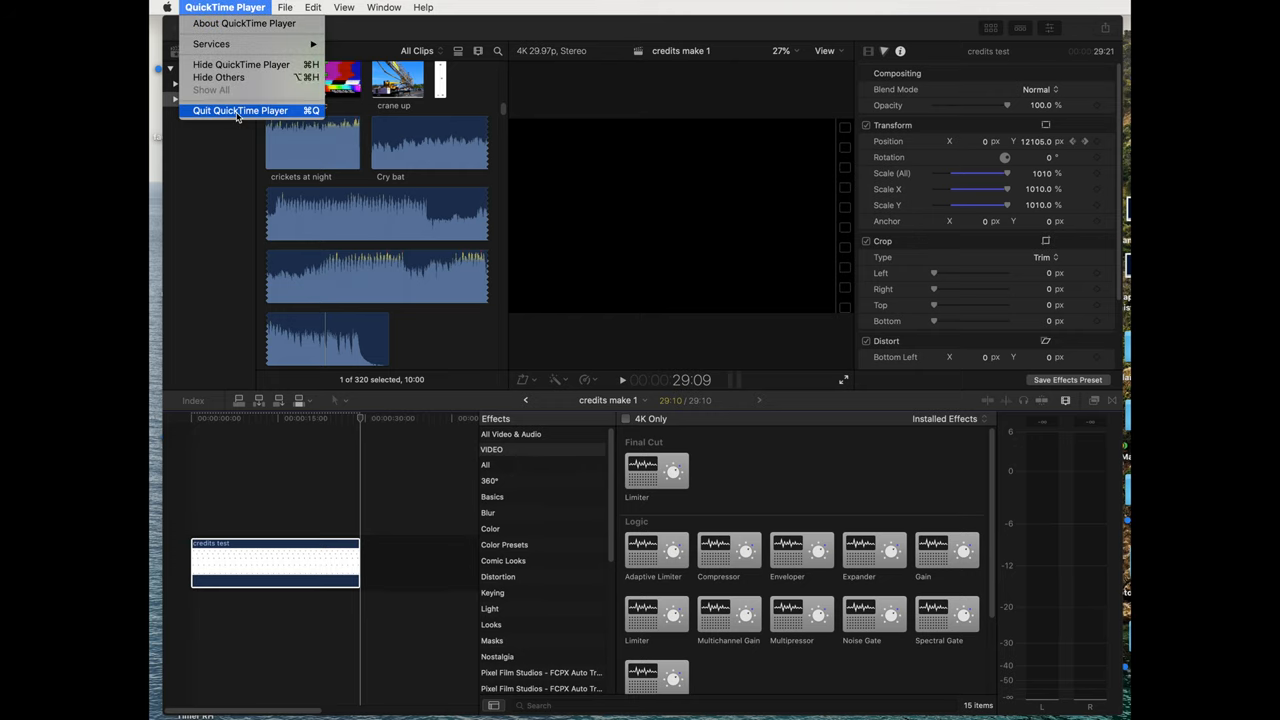